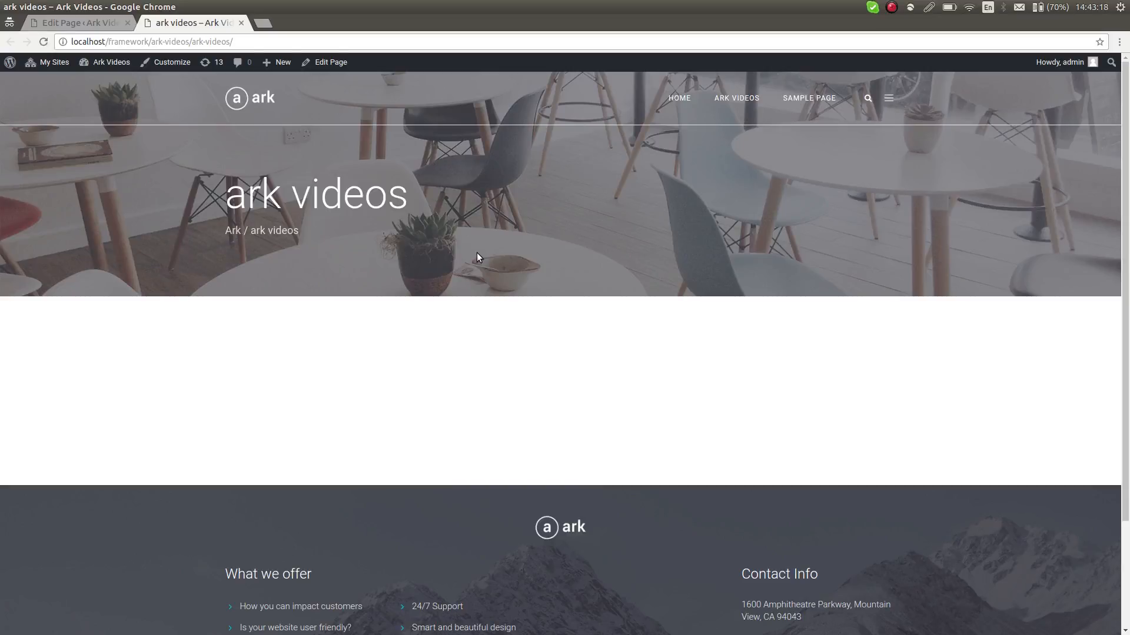
mouse_move(502, 250)
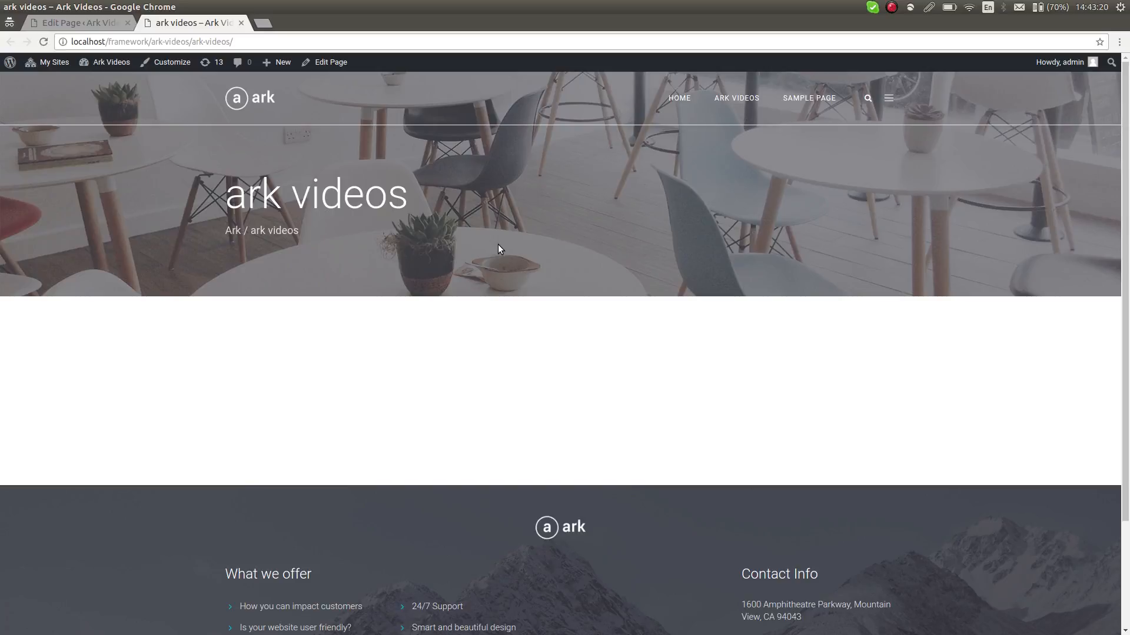
mouse_move(452, 313)
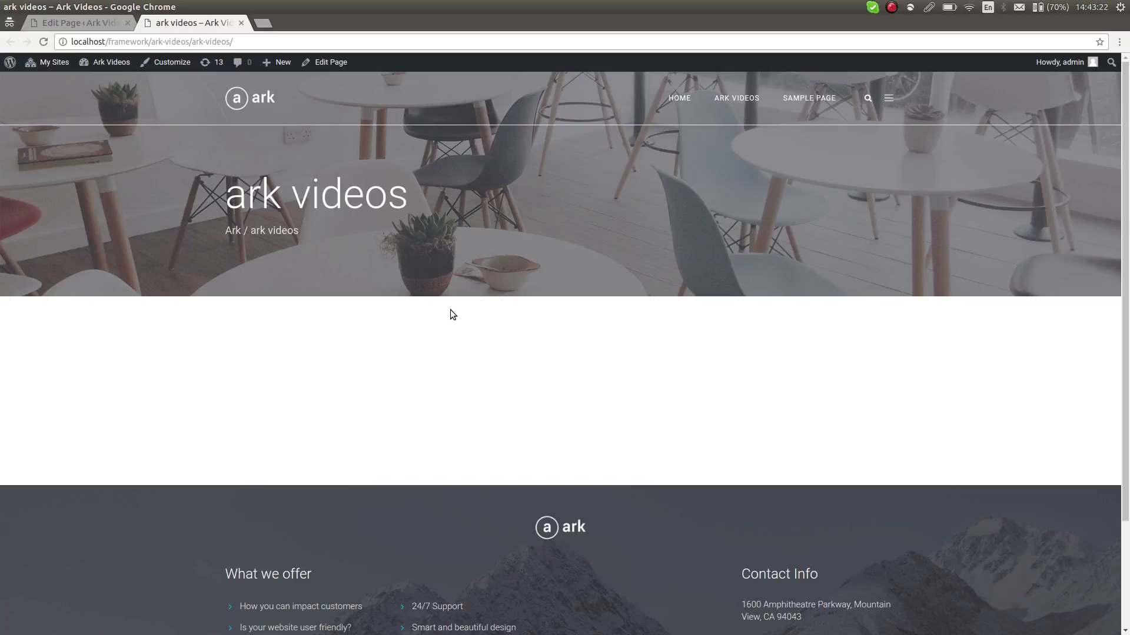
mouse_move(481, 233)
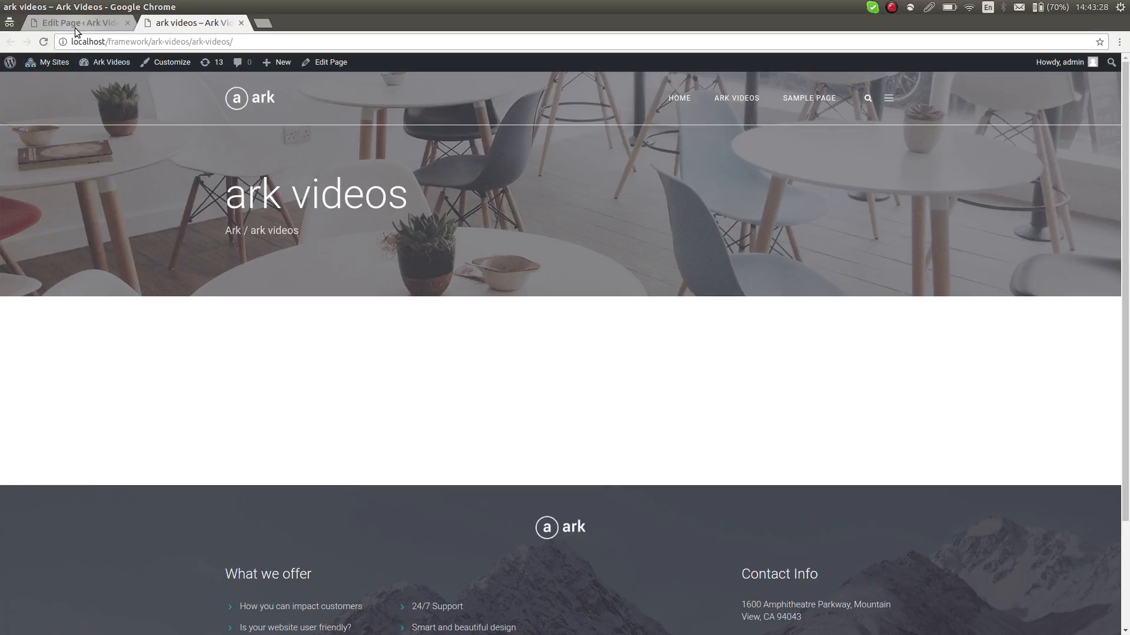
Add a Slider (Custom) element to the left half-column in the page editor
left_click(70, 23)
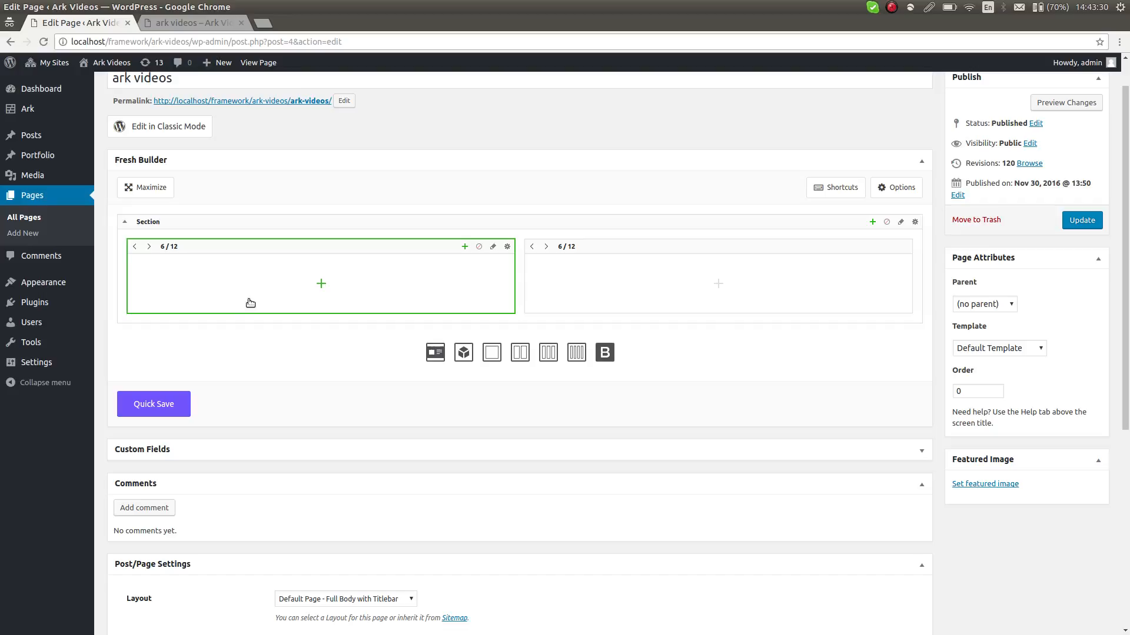
mouse_move(338, 308)
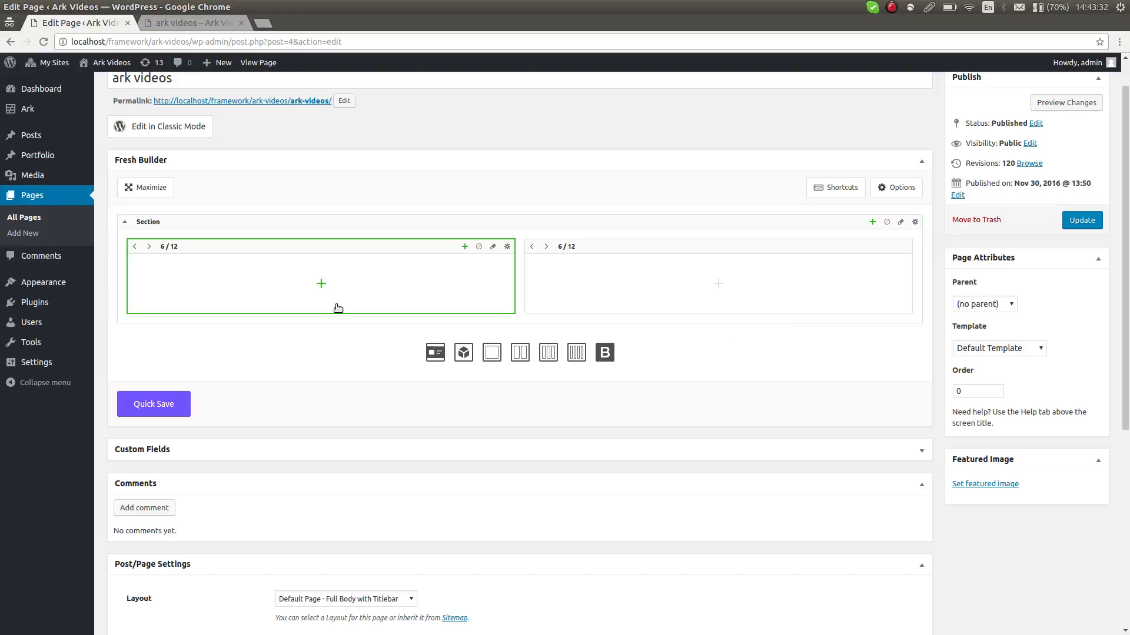
left_click(320, 283)
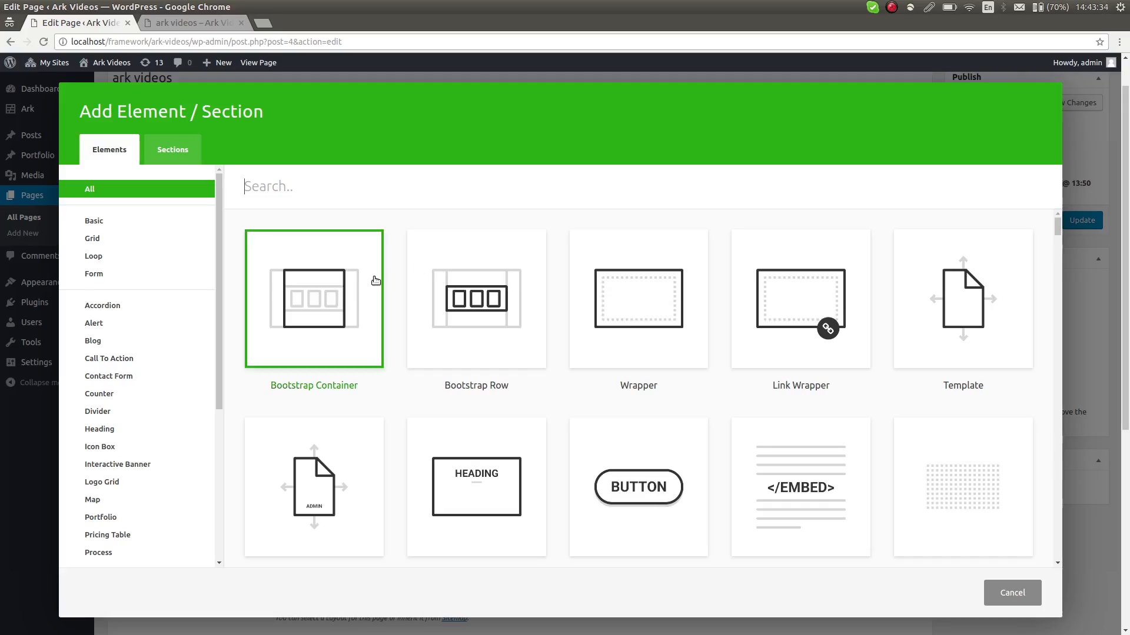
type("sli")
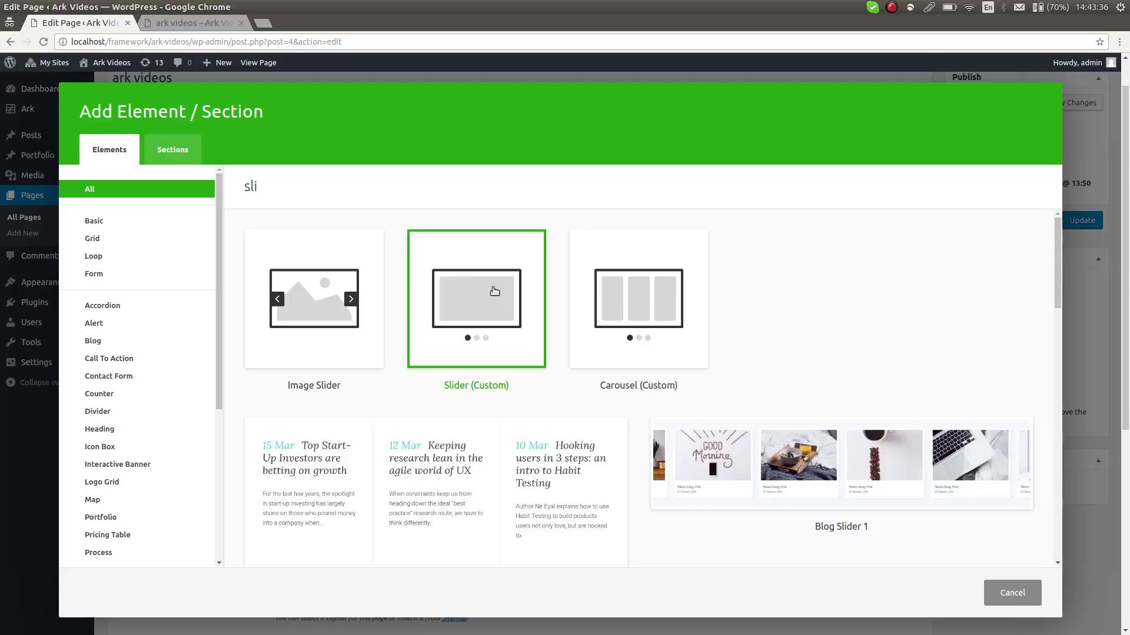
left_click(475, 299)
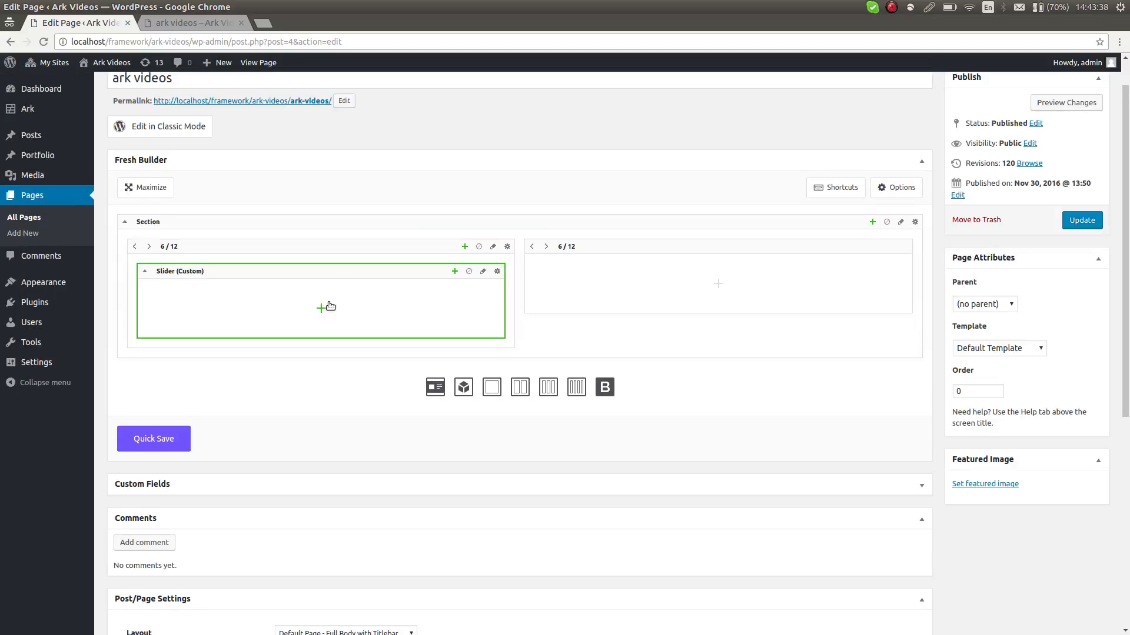
Add a slide to the slider with an Image element inside it
left_click(322, 308)
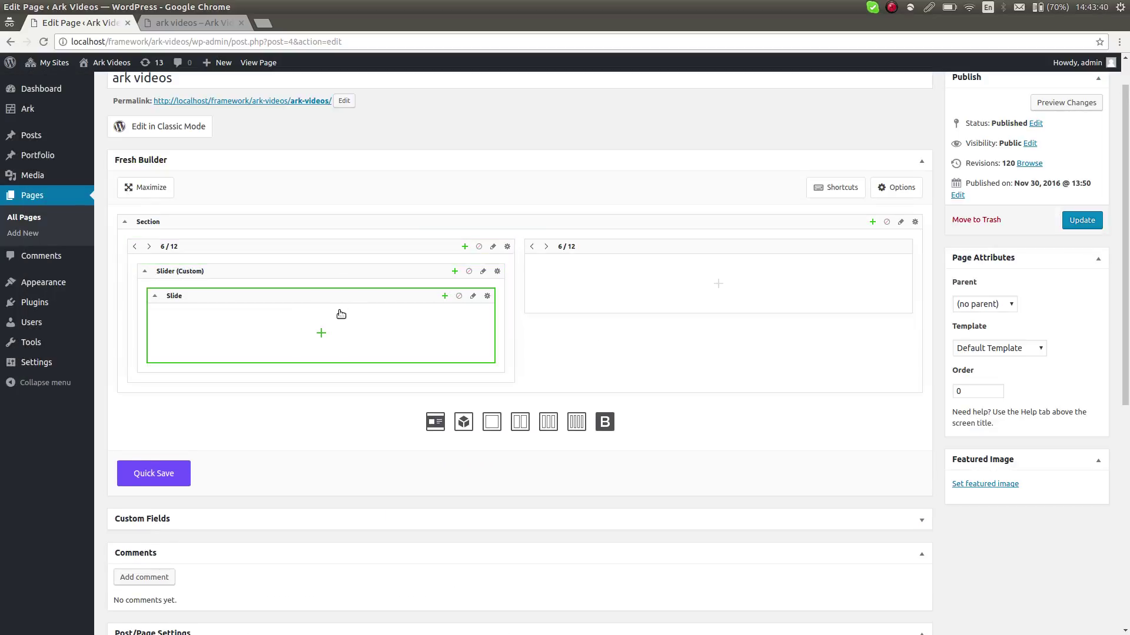
left_click(322, 333)
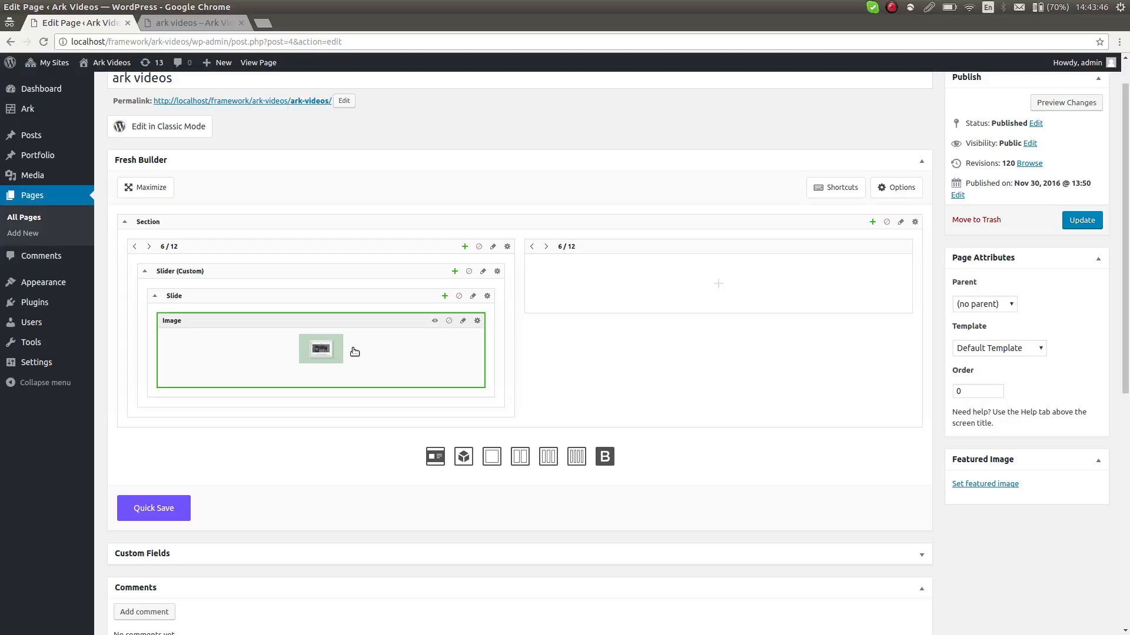
mouse_move(374, 344)
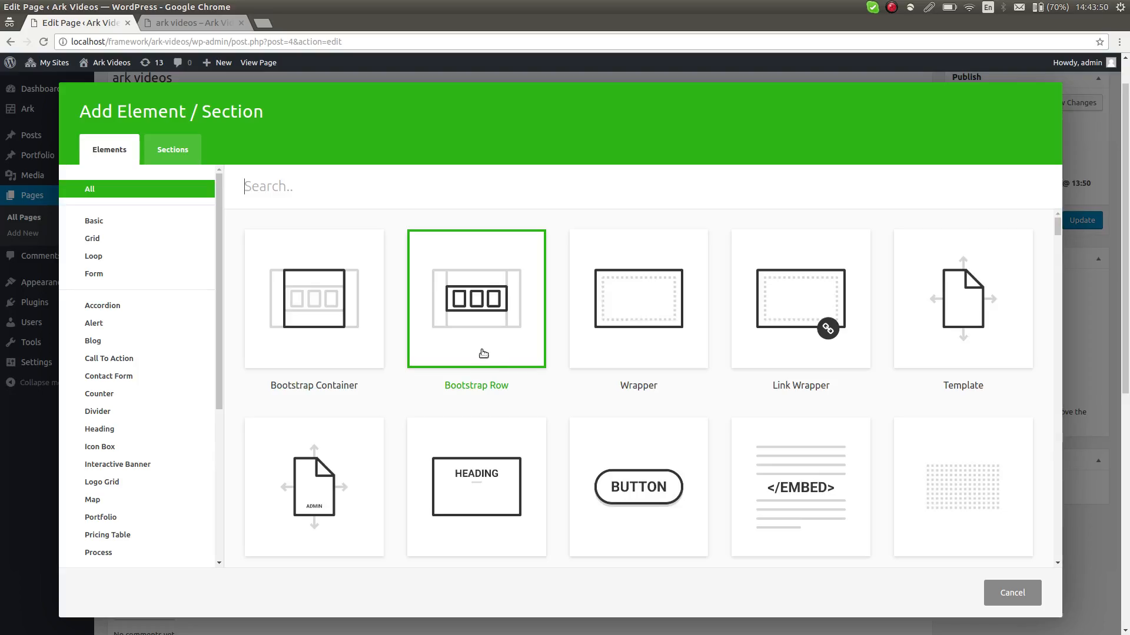
Add a Heading reading 'Slide 1' to the first slide
type("hea")
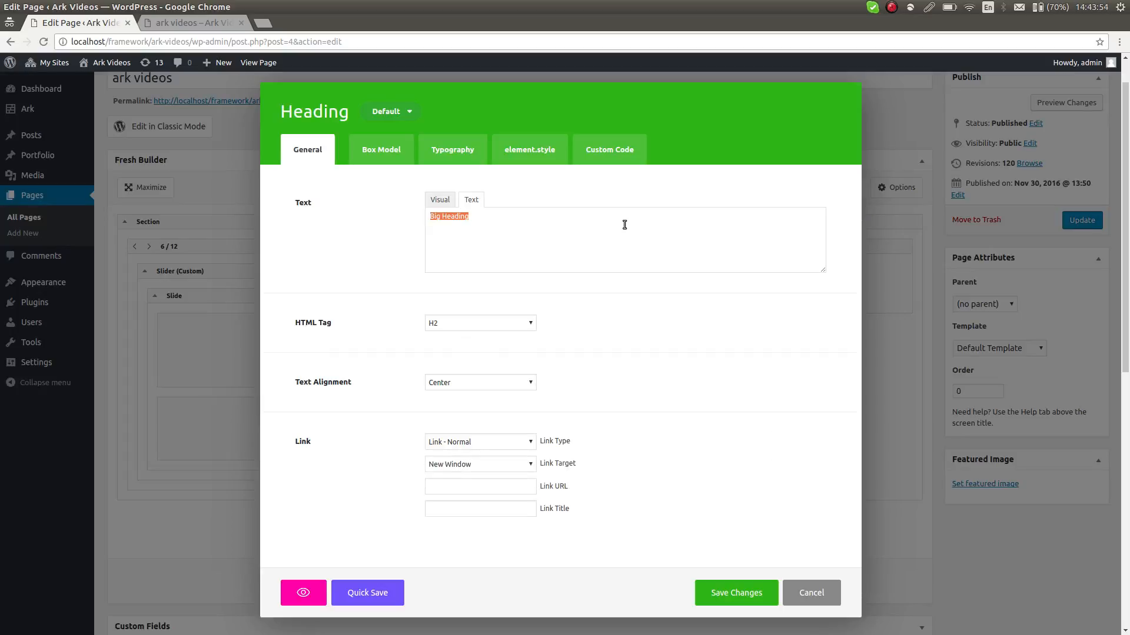
type("Slide 1")
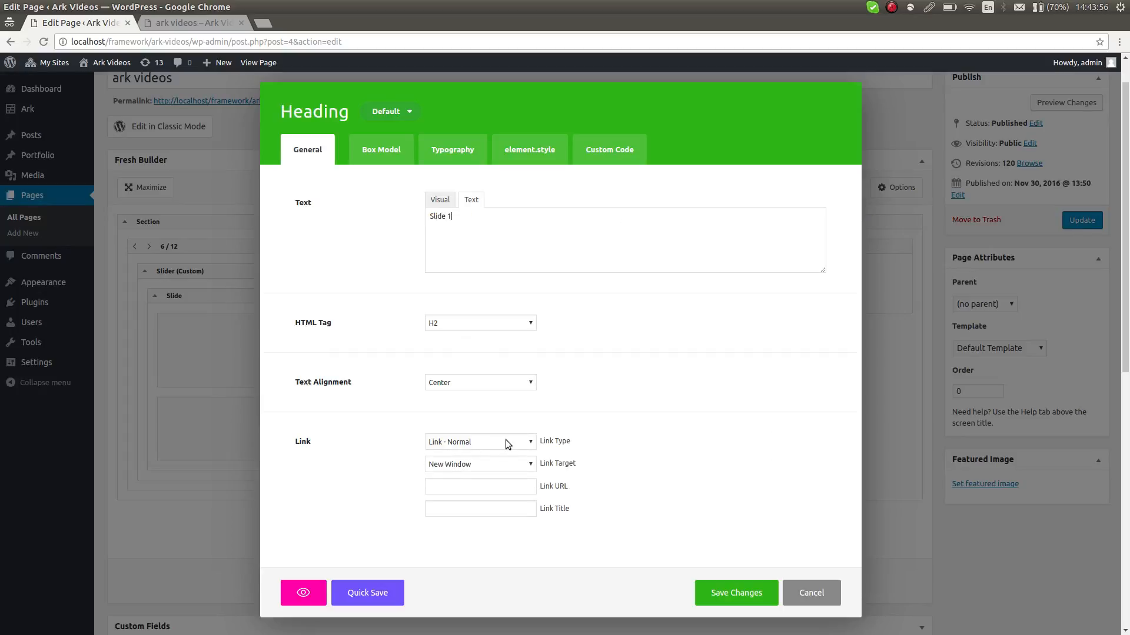
left_click(735, 593)
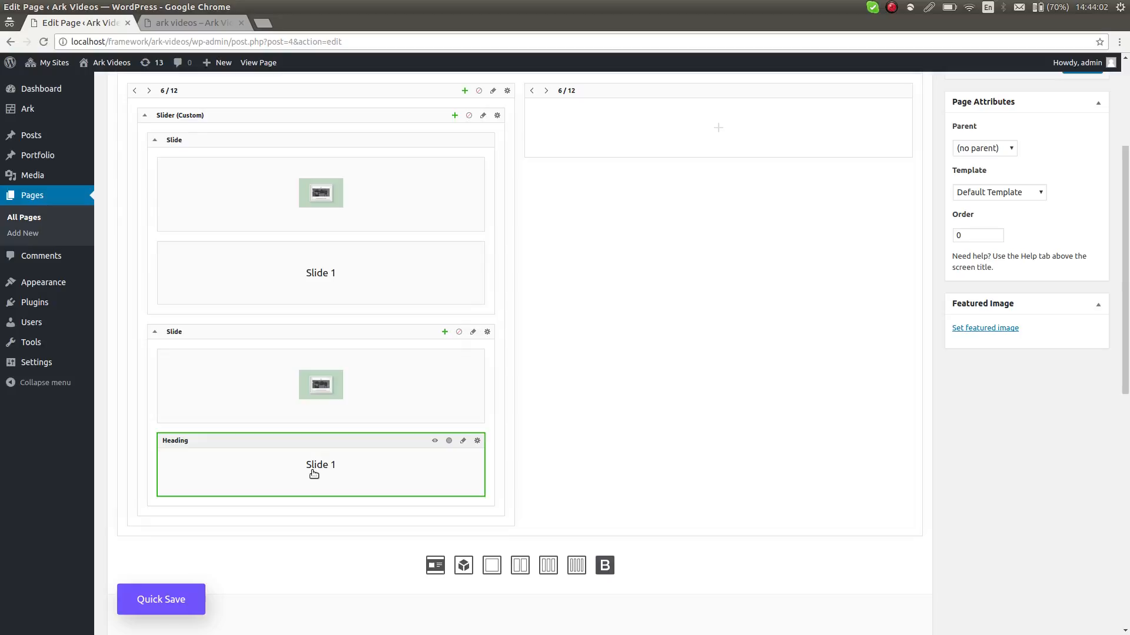
Duplicate the slide and change its heading to 'Slide 2', then Quick Save
left_click(478, 440)
type("Slide 2")
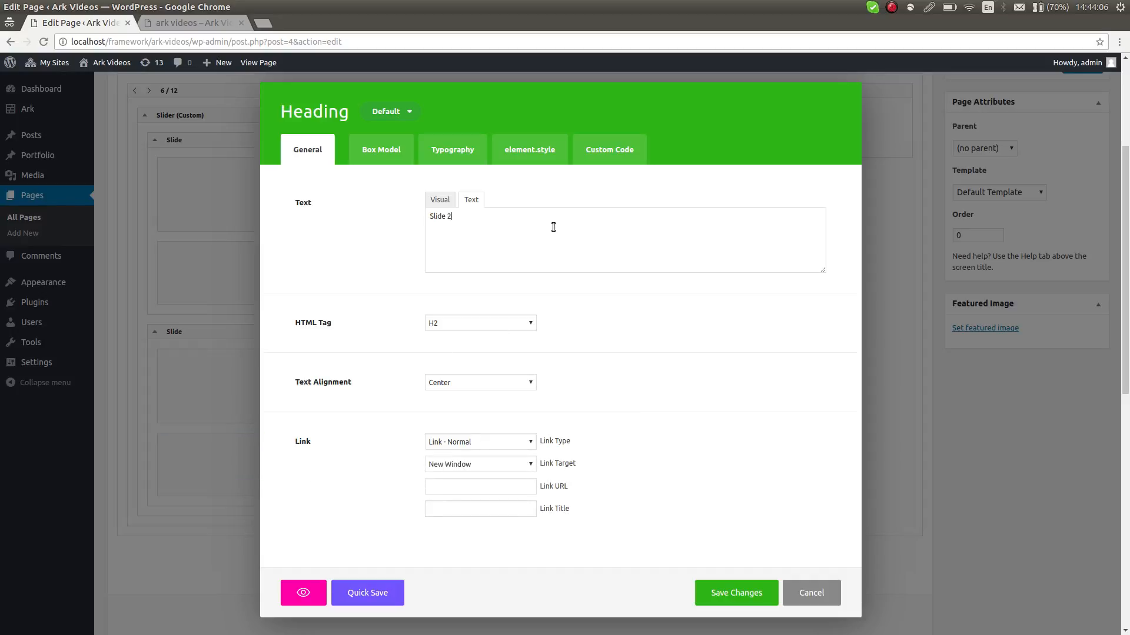
left_click(735, 593)
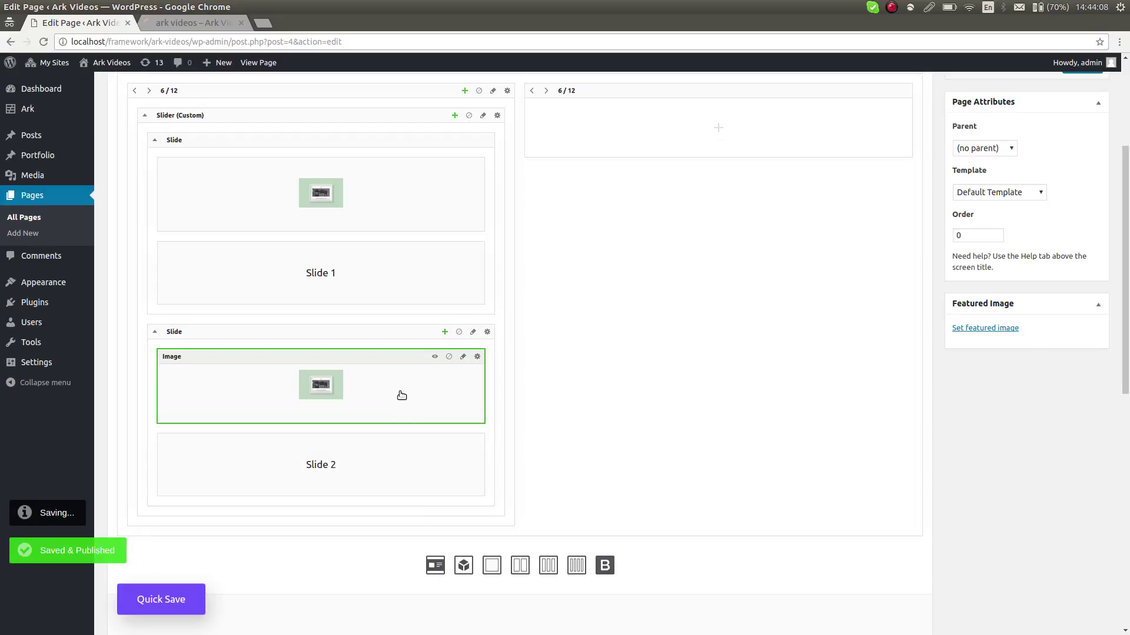
left_click(478, 357)
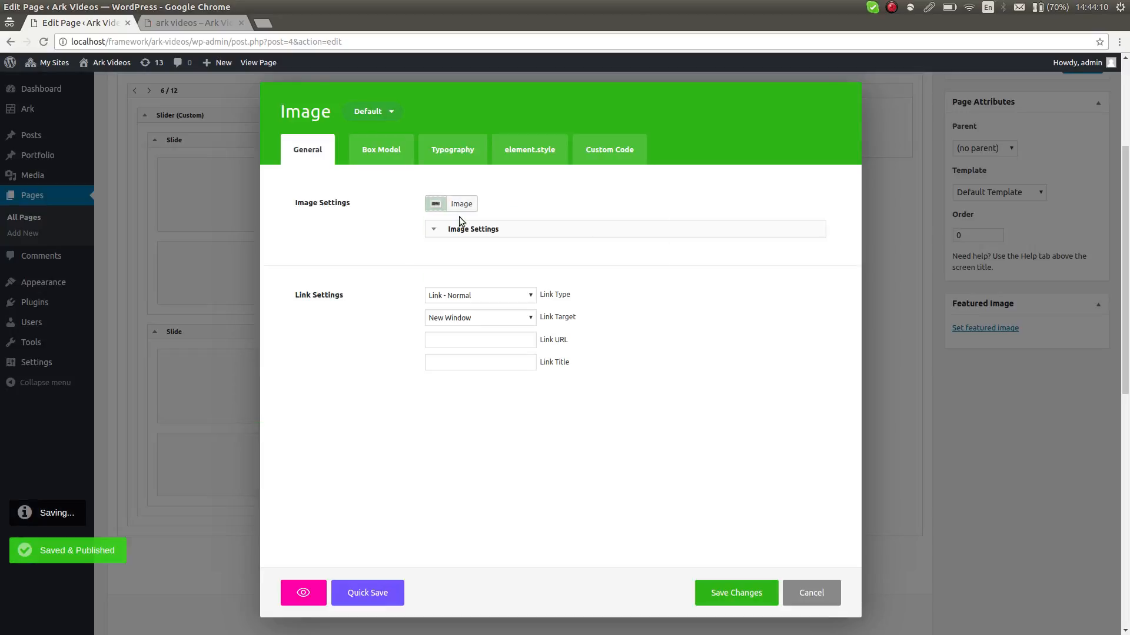
Set the second slide's image to snatch.jpg from the Media Library
left_click(450, 204)
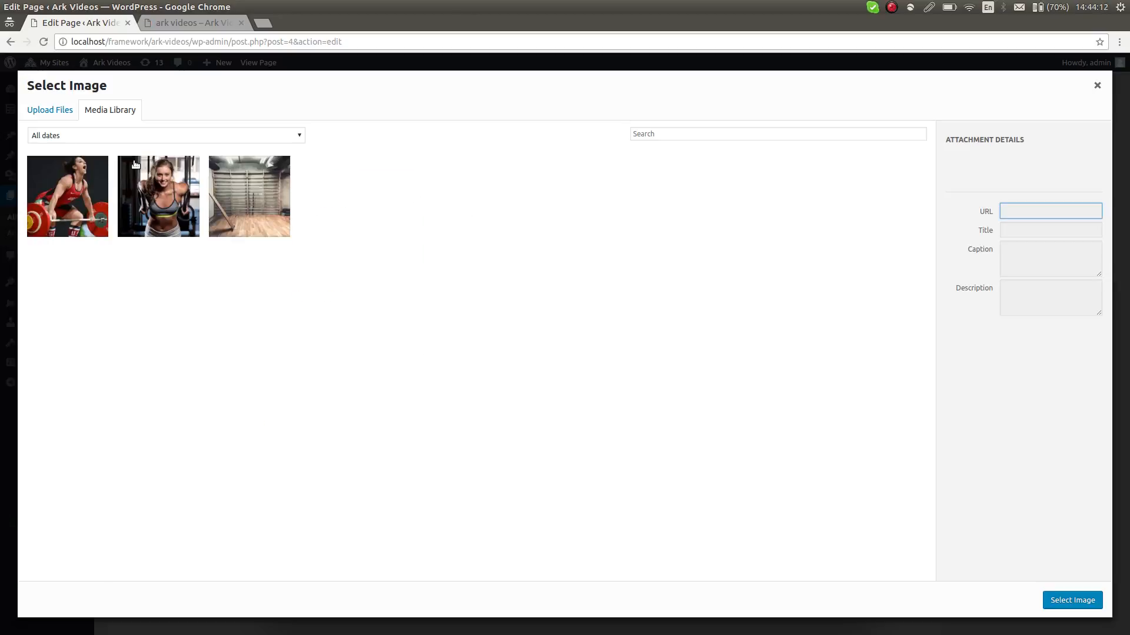
left_click(68, 196)
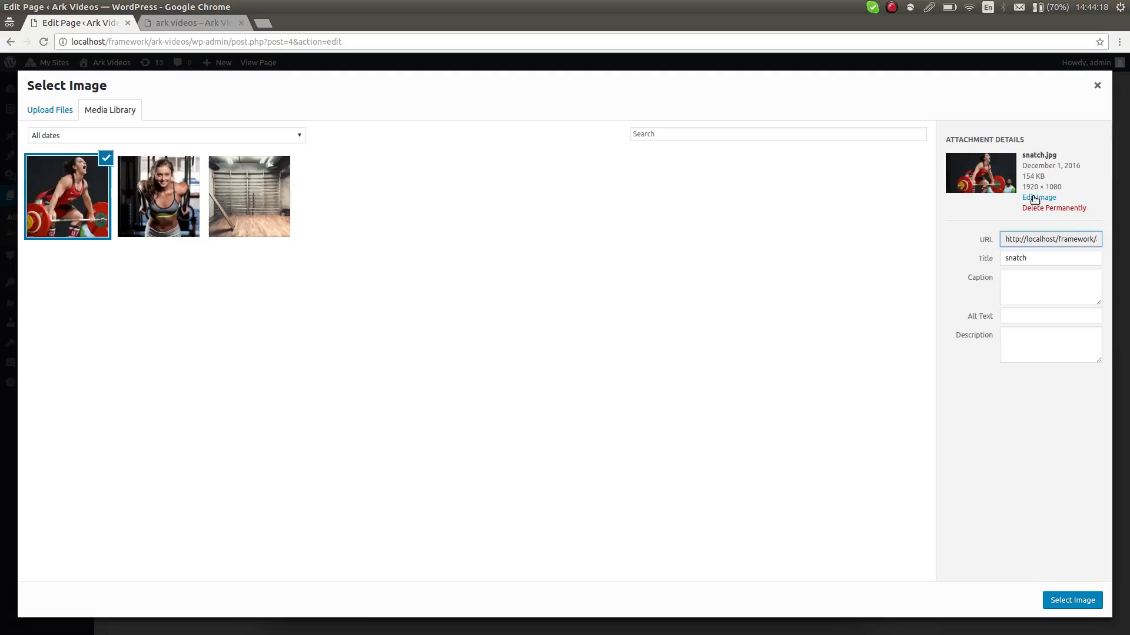
left_click(1072, 600)
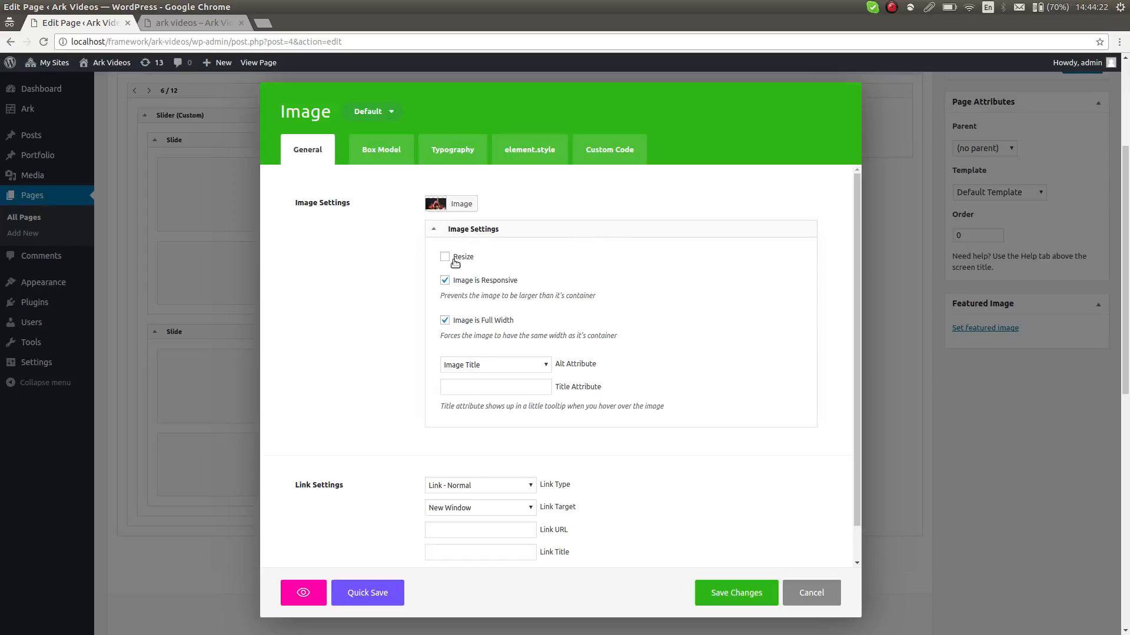
Resize the image to 600 by 600 px, save, and reload the live page
left_click(444, 257)
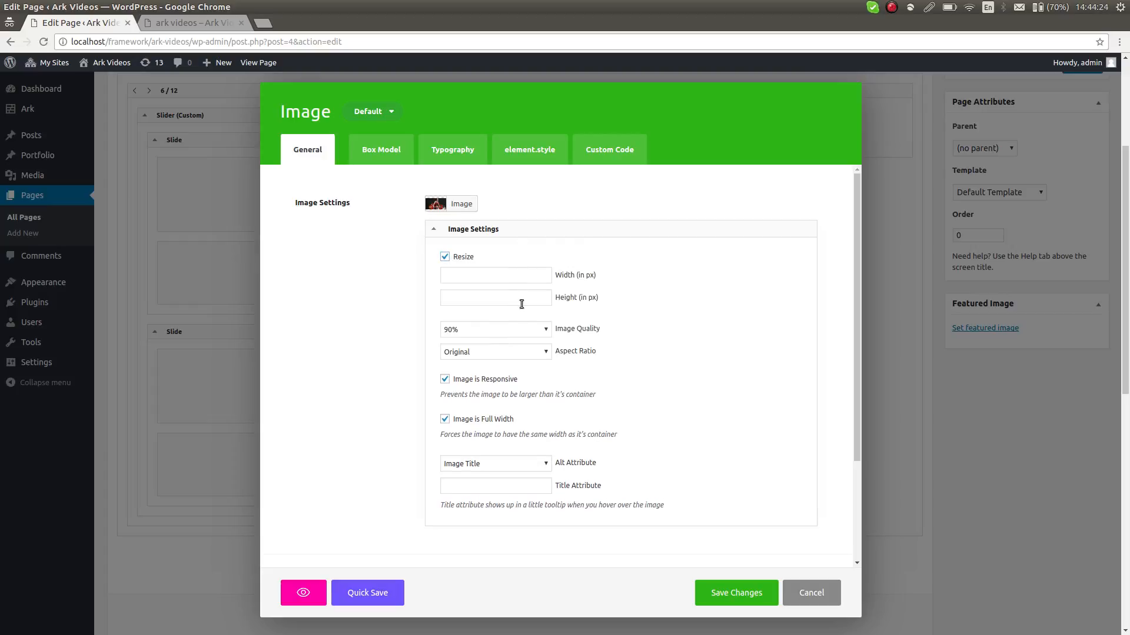
type("600")
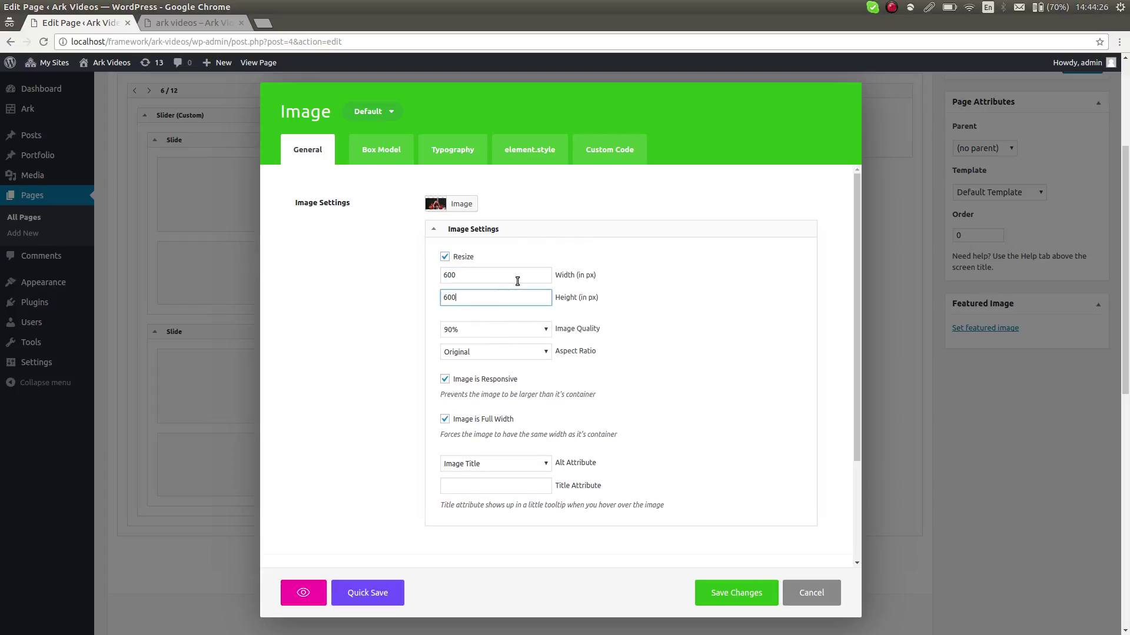
left_click(735, 593)
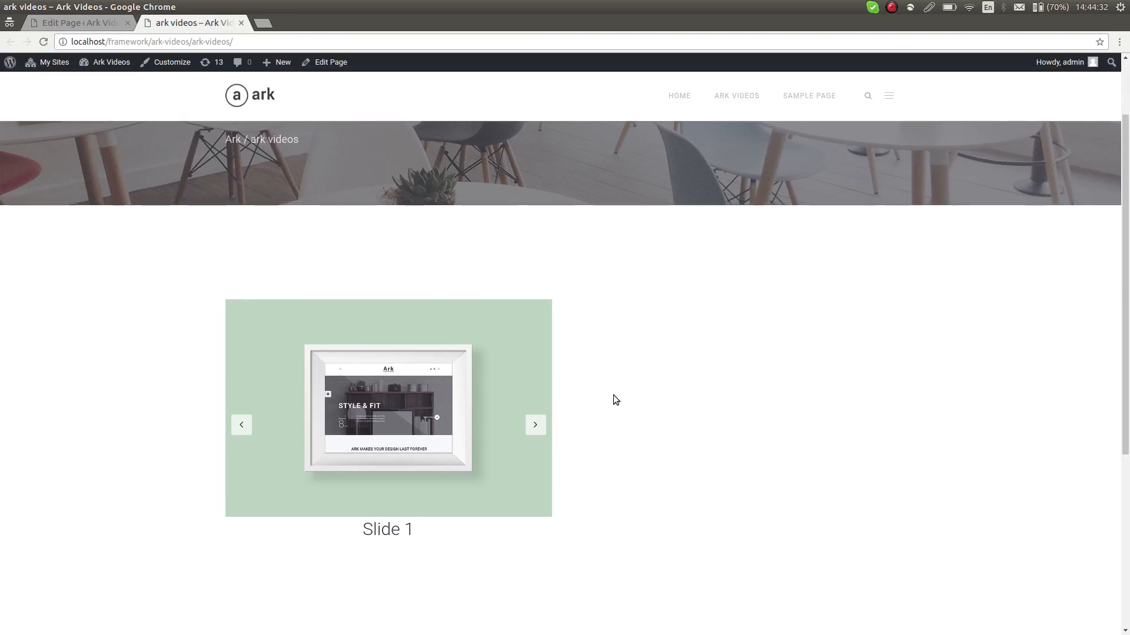
Preview both slides on the live slider and return to the page editor
left_click(534, 425)
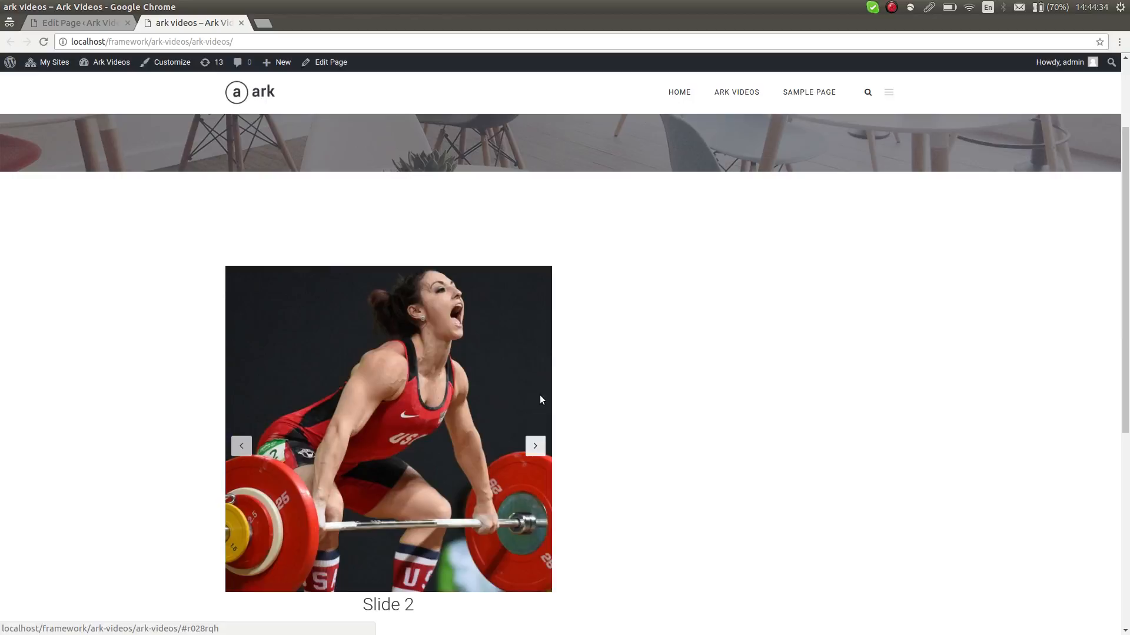
scroll("down", 3)
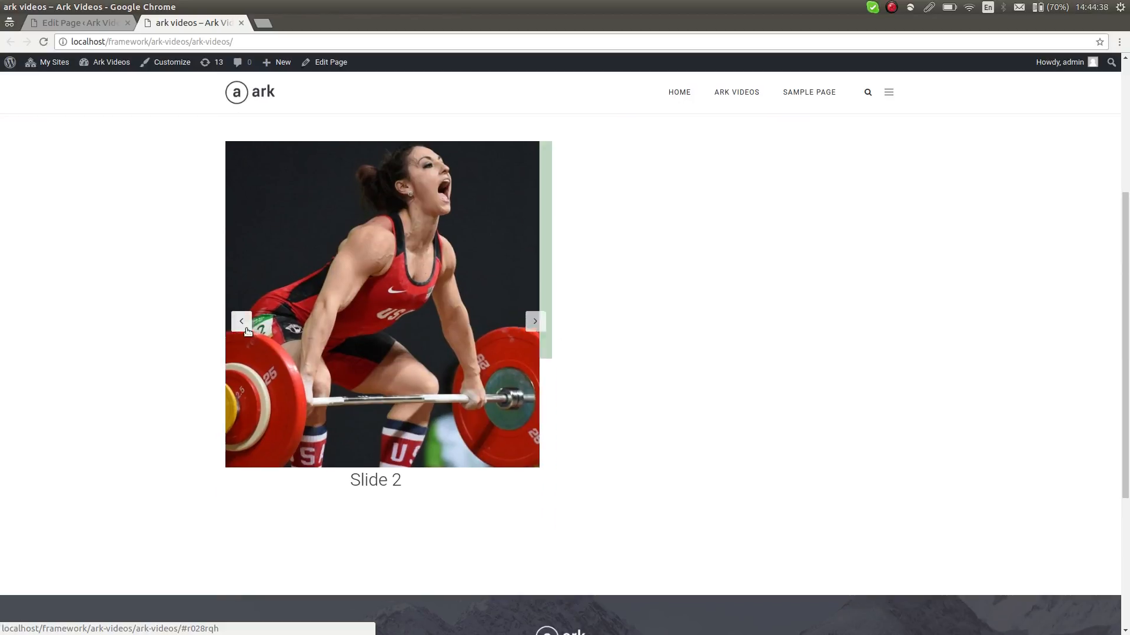
left_click(77, 21)
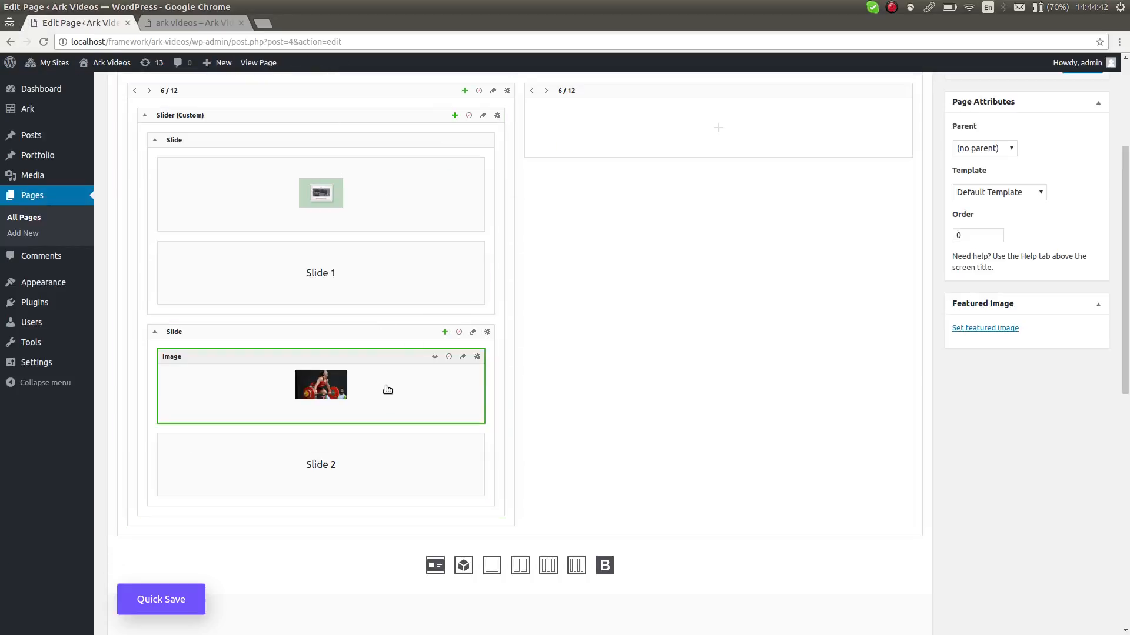
Change the second slide's image width to 400 px (400 × 300) and save
left_click(478, 357)
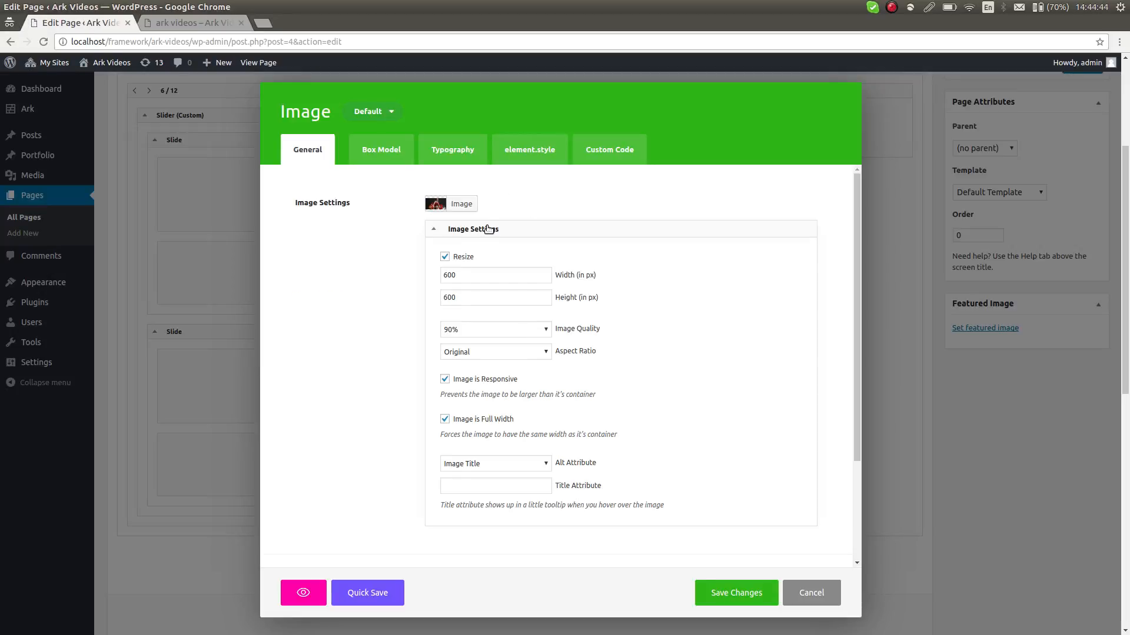
left_click(495, 275)
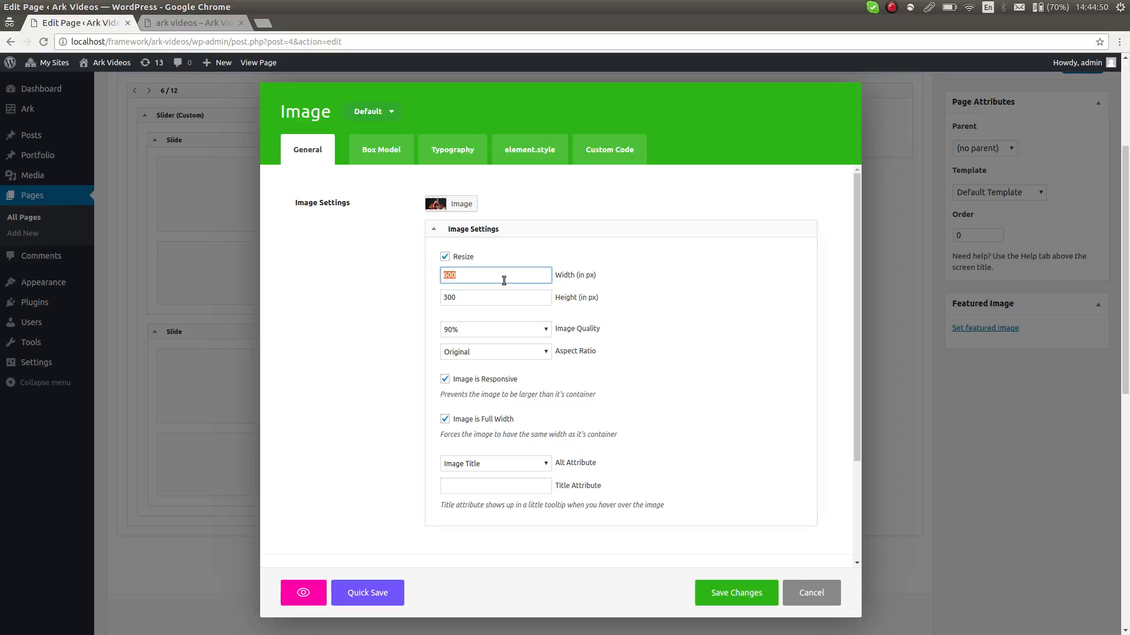
type("400")
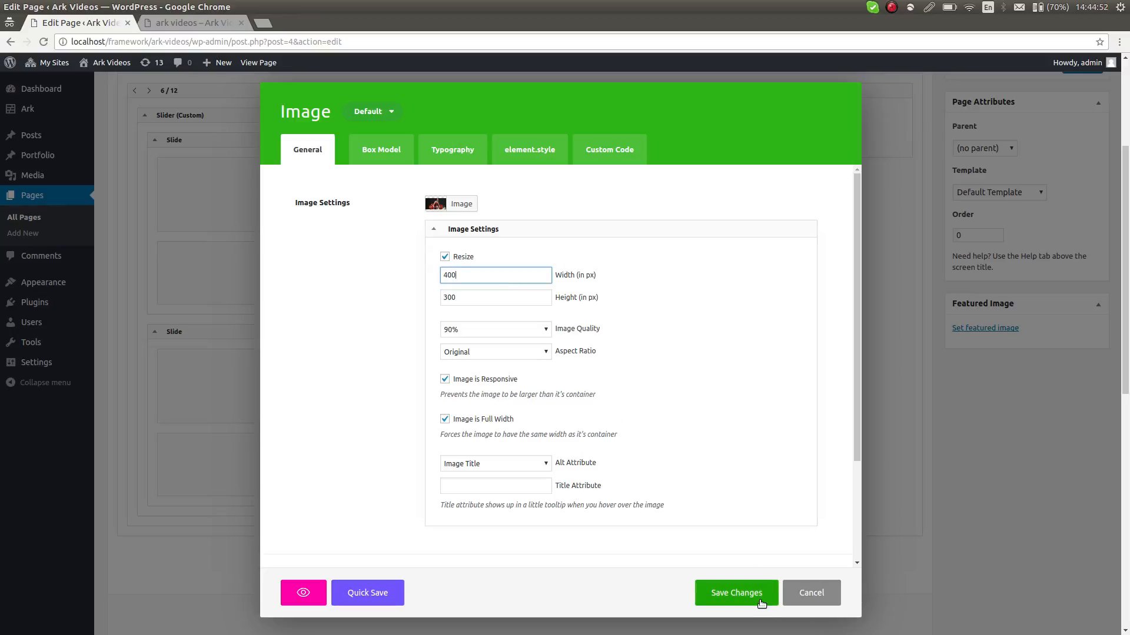
left_click(735, 592)
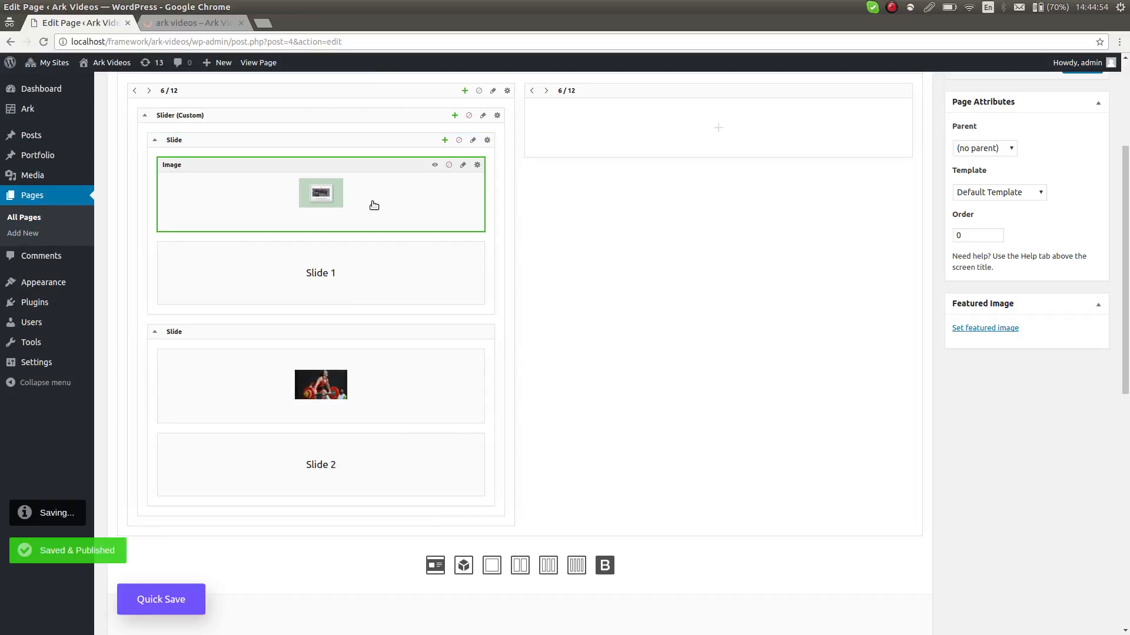
Give the first slide's image a 400 px width
left_click(476, 165)
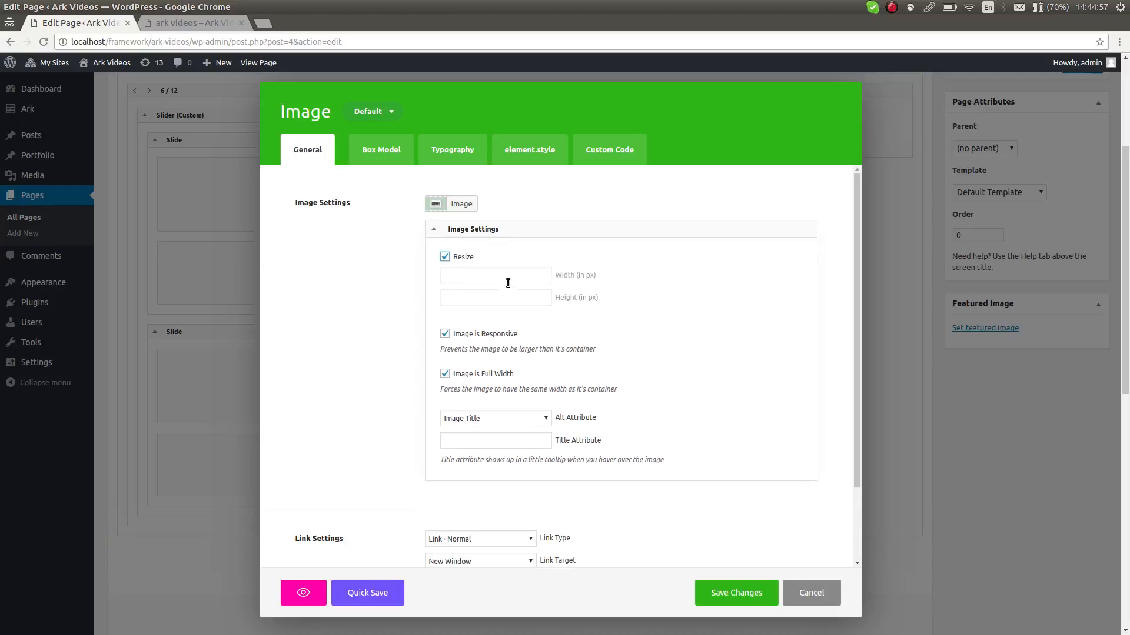
type("400")
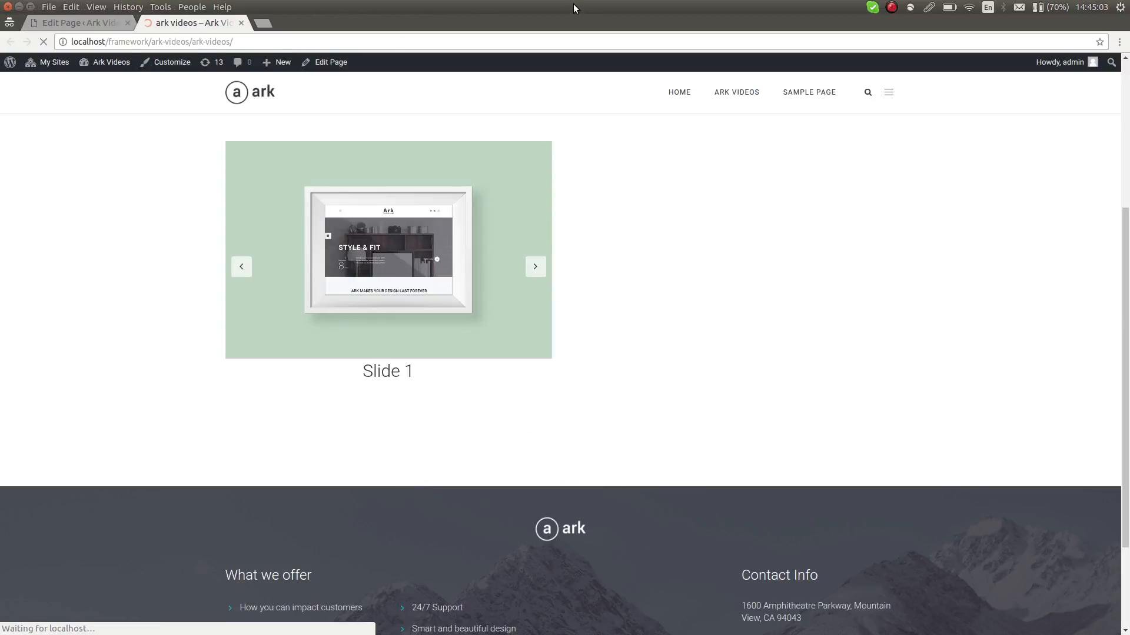
Check both slides on the live site, then save the first image at 400 × 300 px
left_click(536, 266)
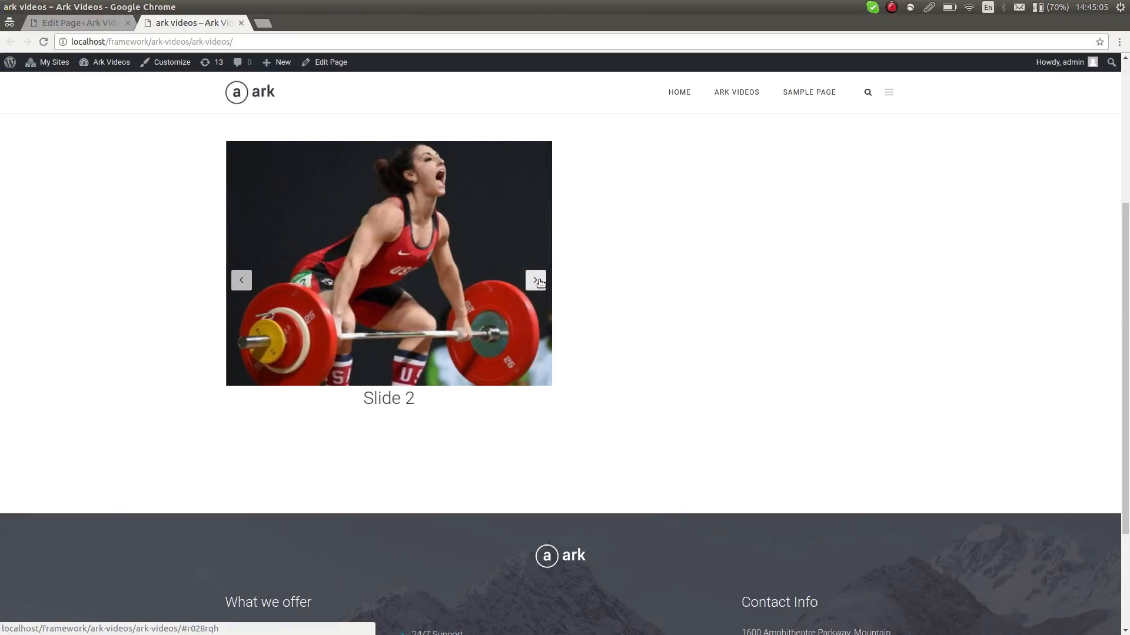
left_click(534, 280)
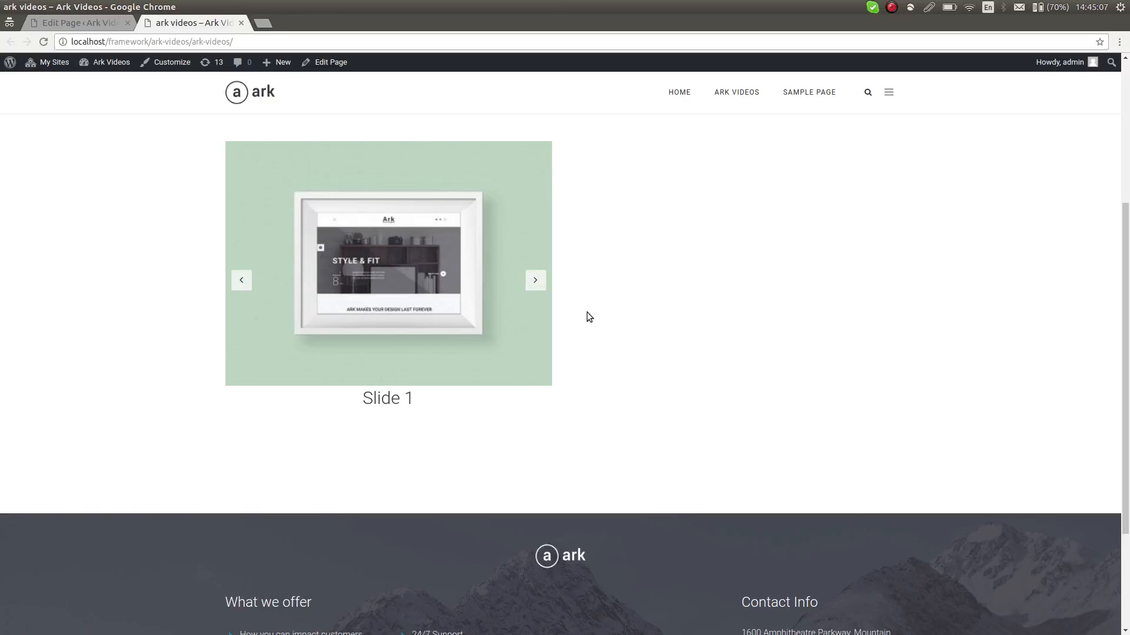
left_click(535, 280)
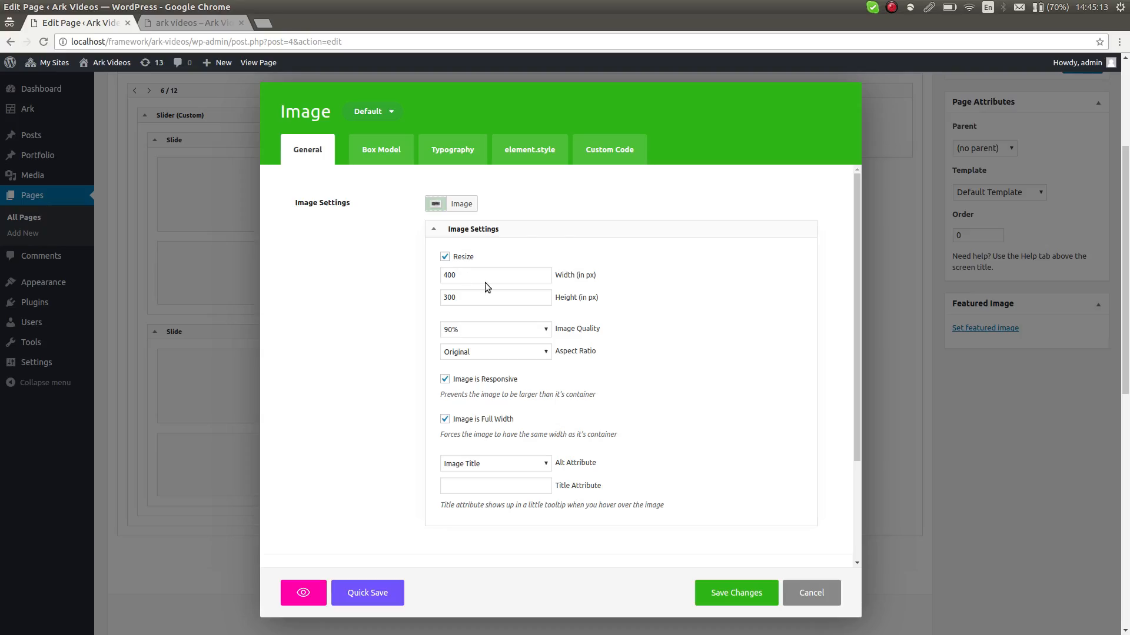
left_click(736, 593)
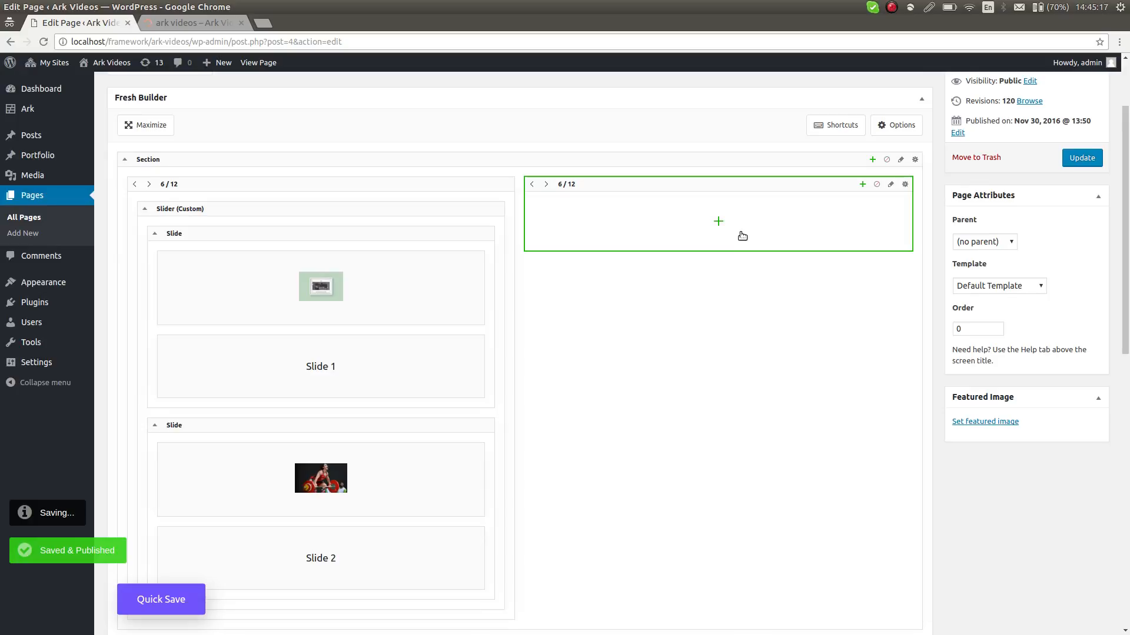
Add a Carousel (Custom) element with two empty slides to the right column
left_click(718, 221)
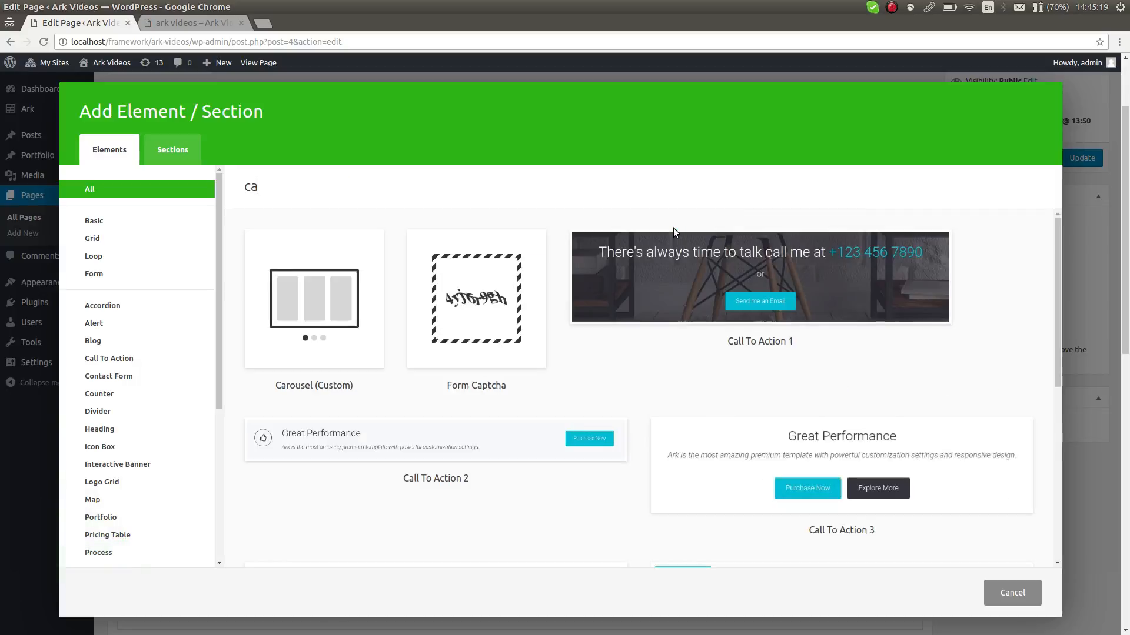
type("slid")
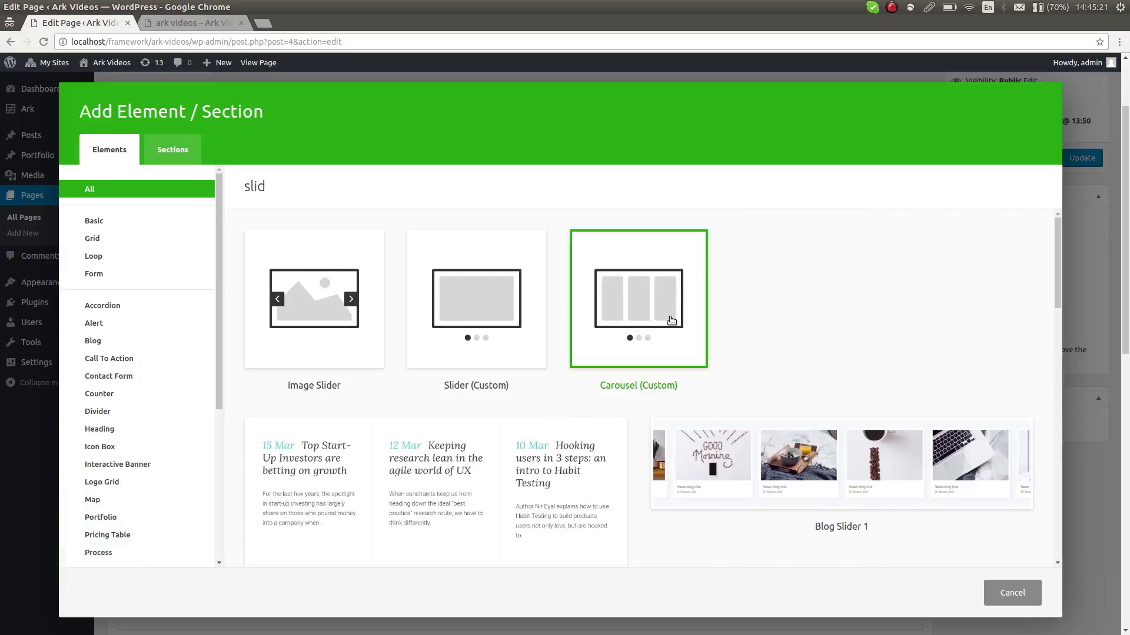
left_click(638, 299)
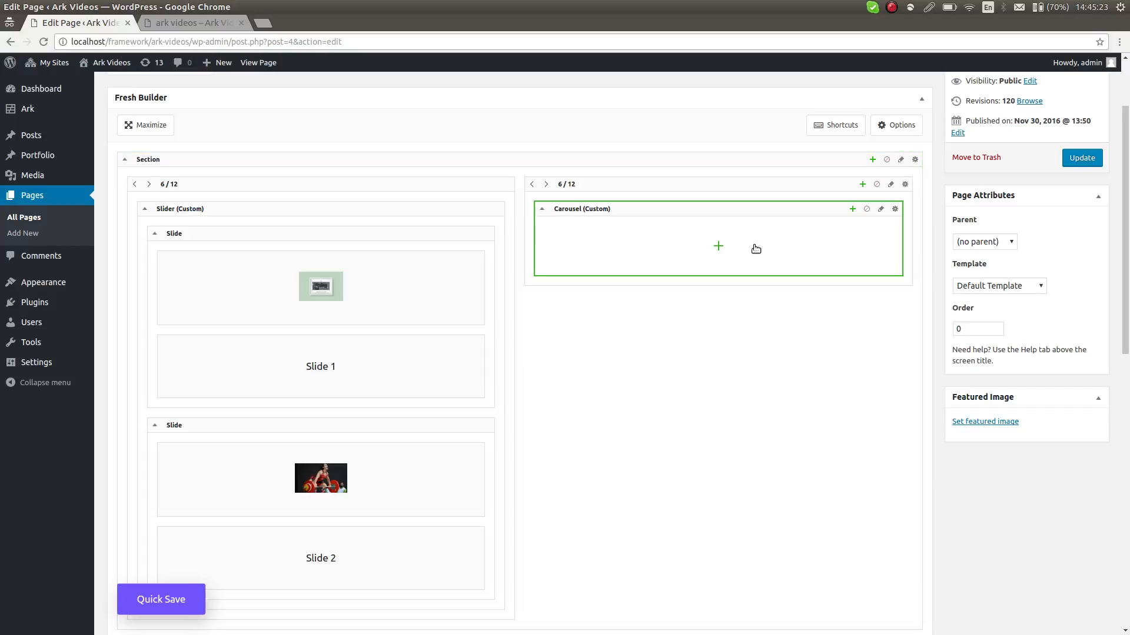
left_click(718, 246)
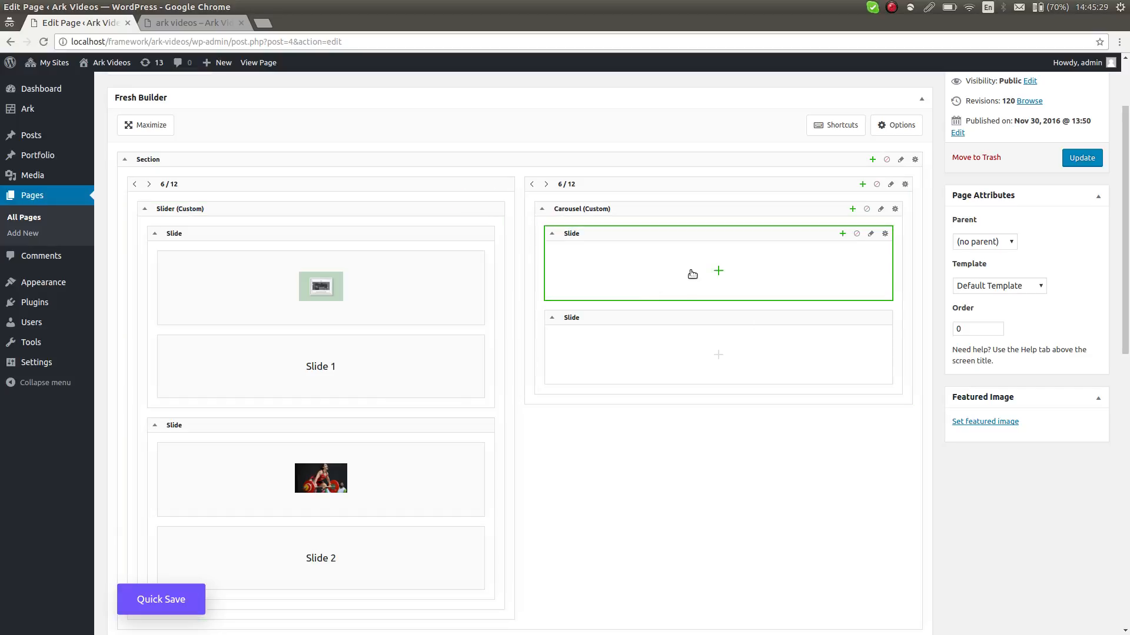
left_click(718, 270)
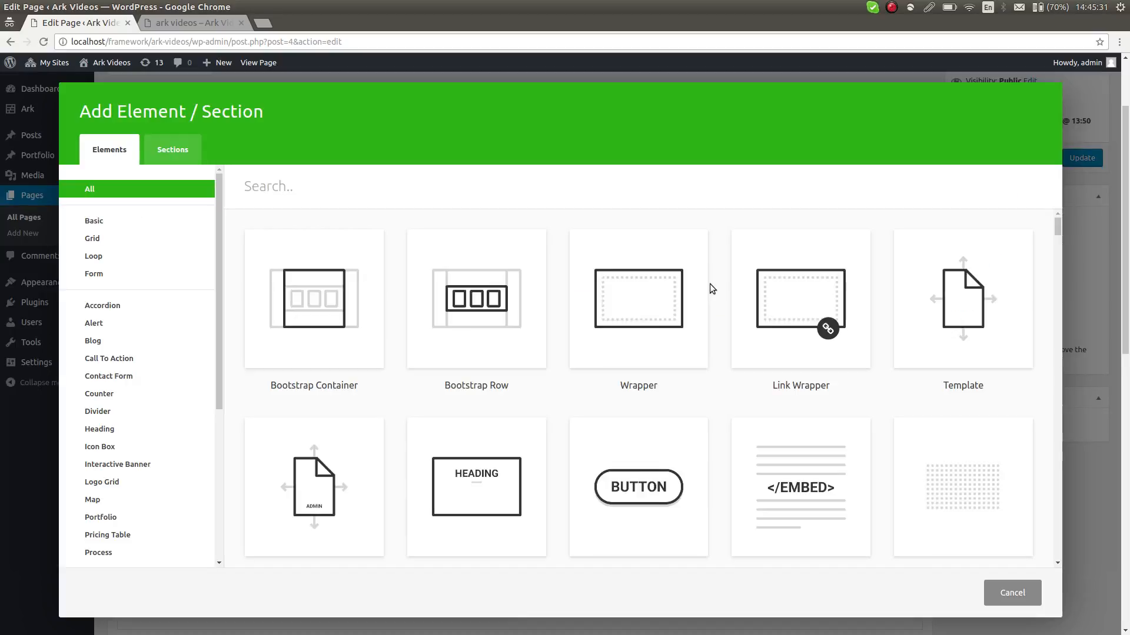
type("ima")
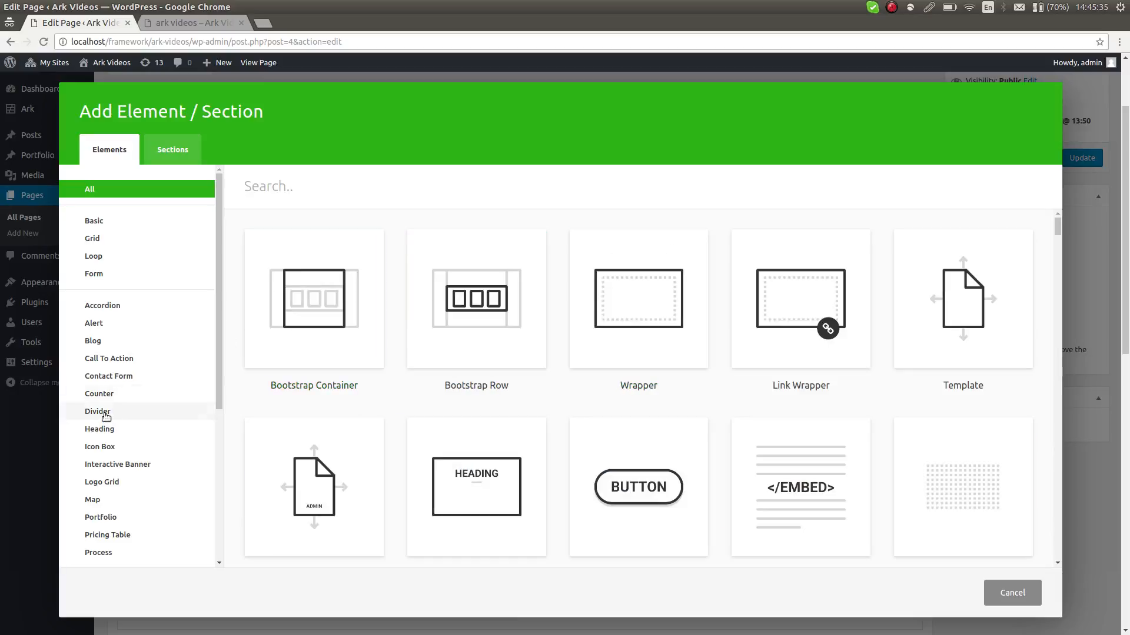
scroll("down", 3)
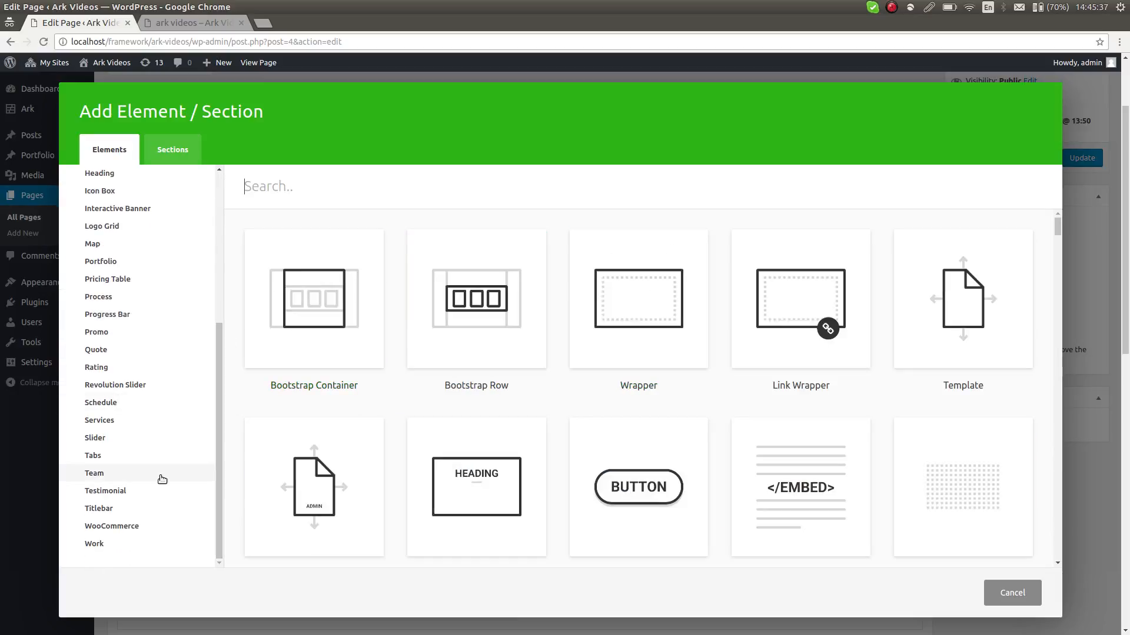
left_click(94, 473)
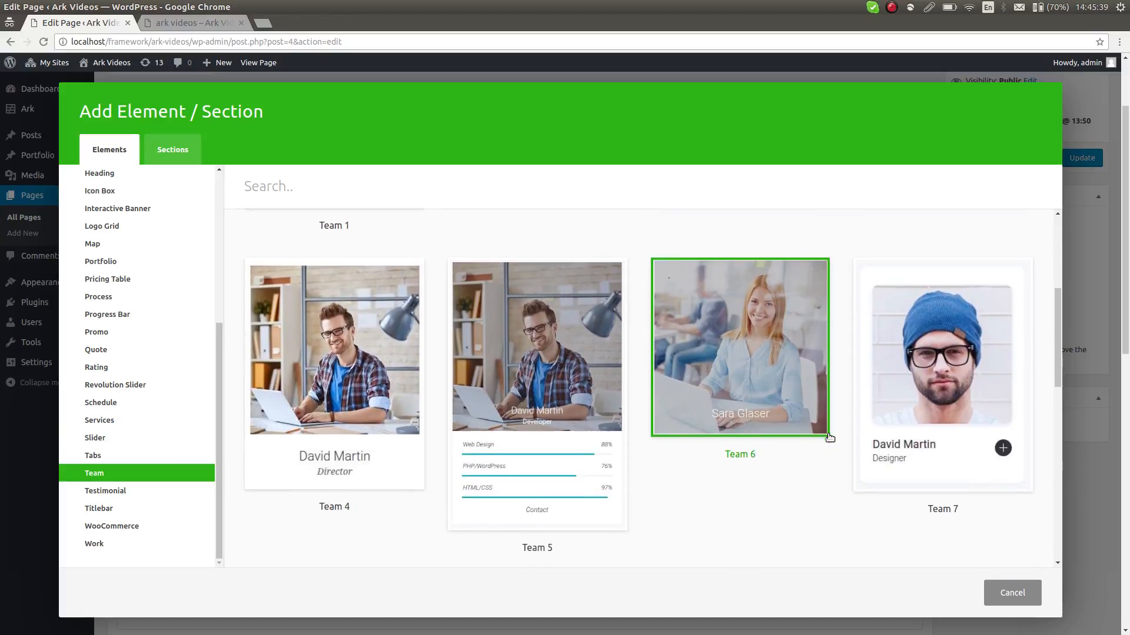
left_click(1012, 592)
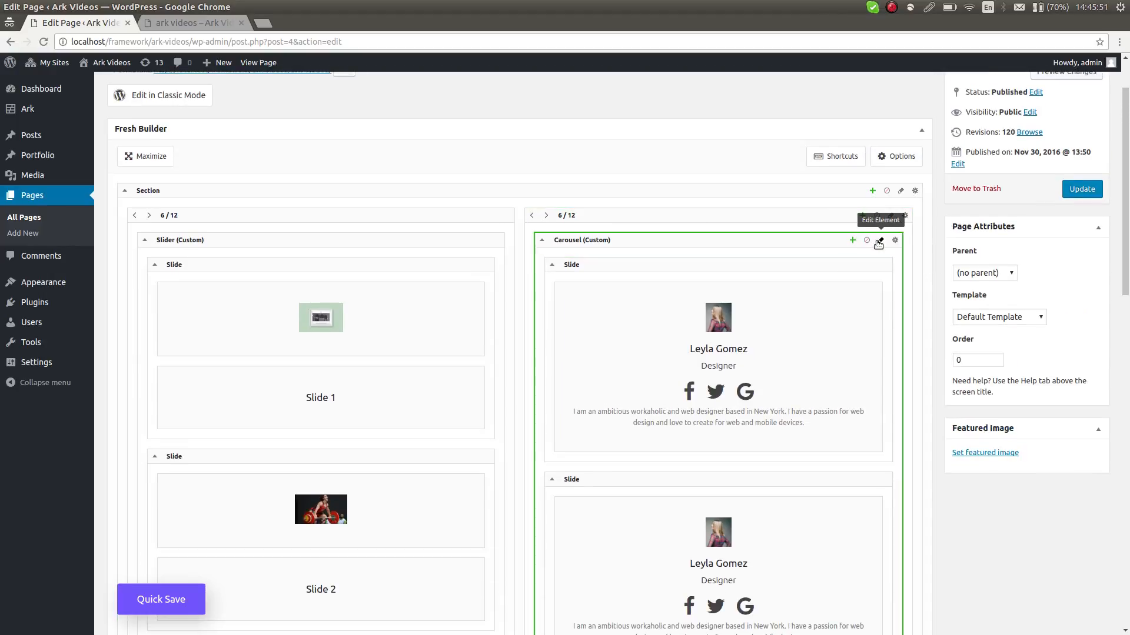
Review the carousel's Columns Settings and save them
left_click(881, 240)
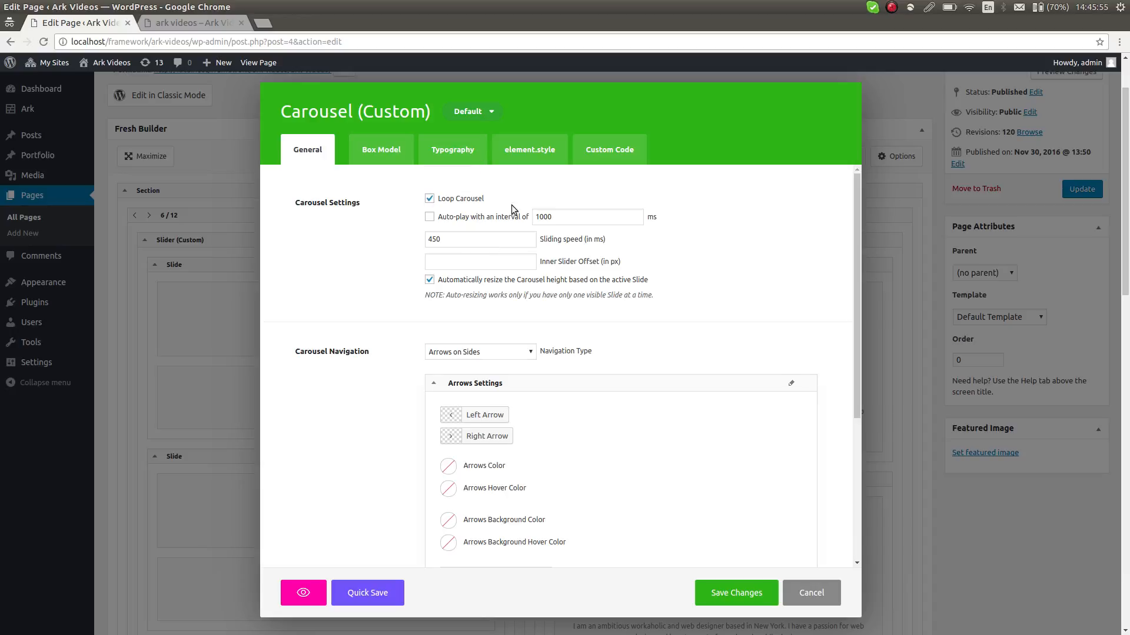
mouse_move(712, 286)
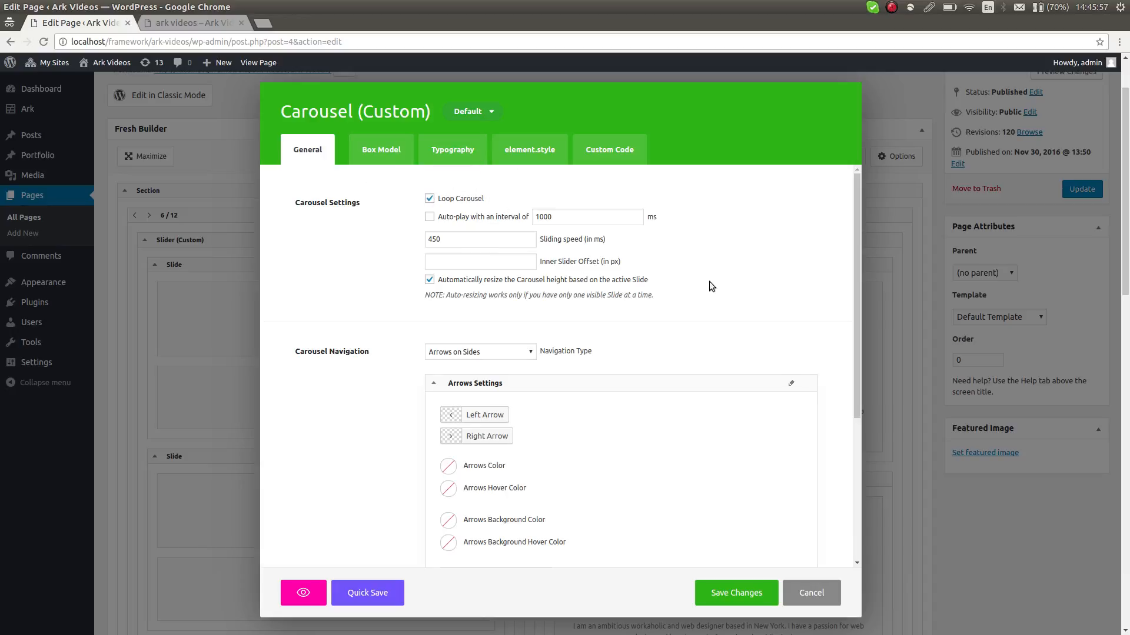
scroll("down", 3)
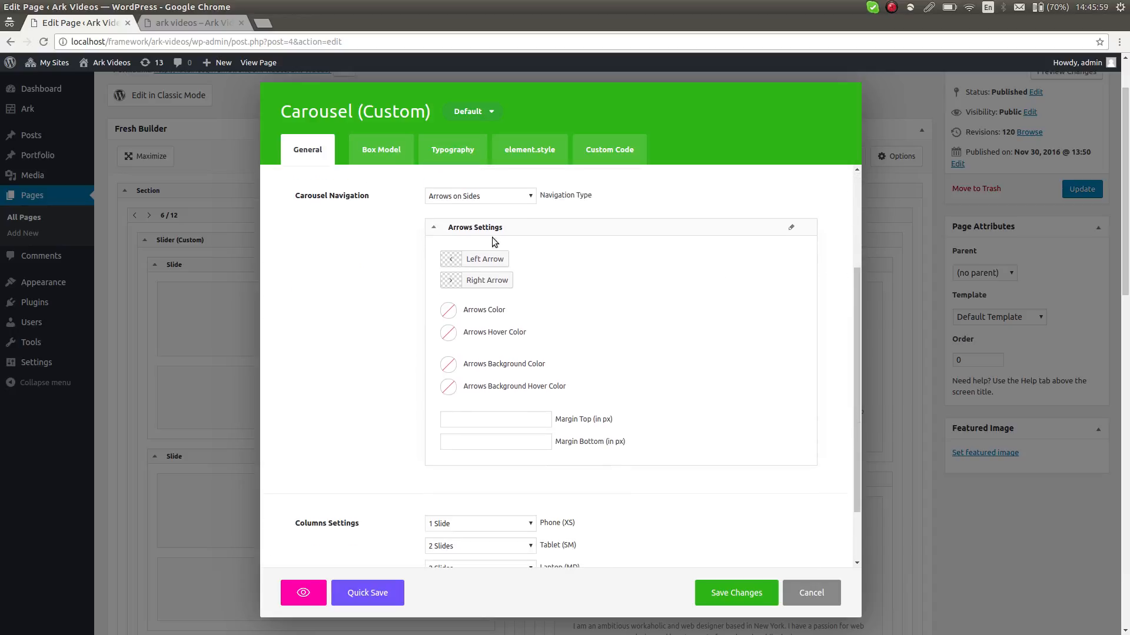
scroll("down", 3)
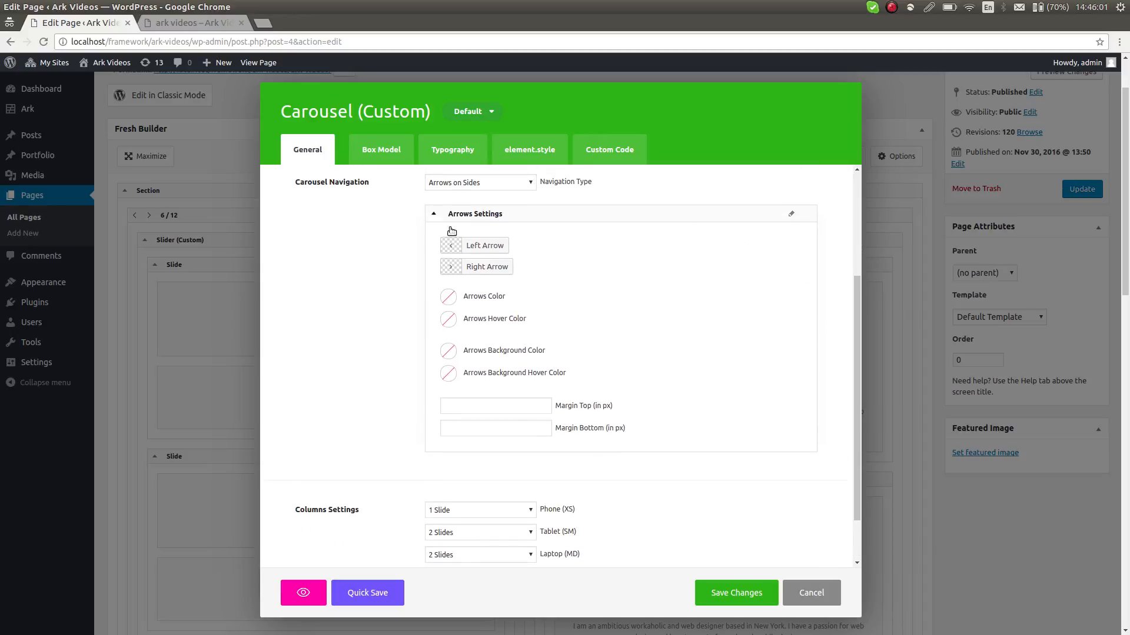
scroll("down", 3)
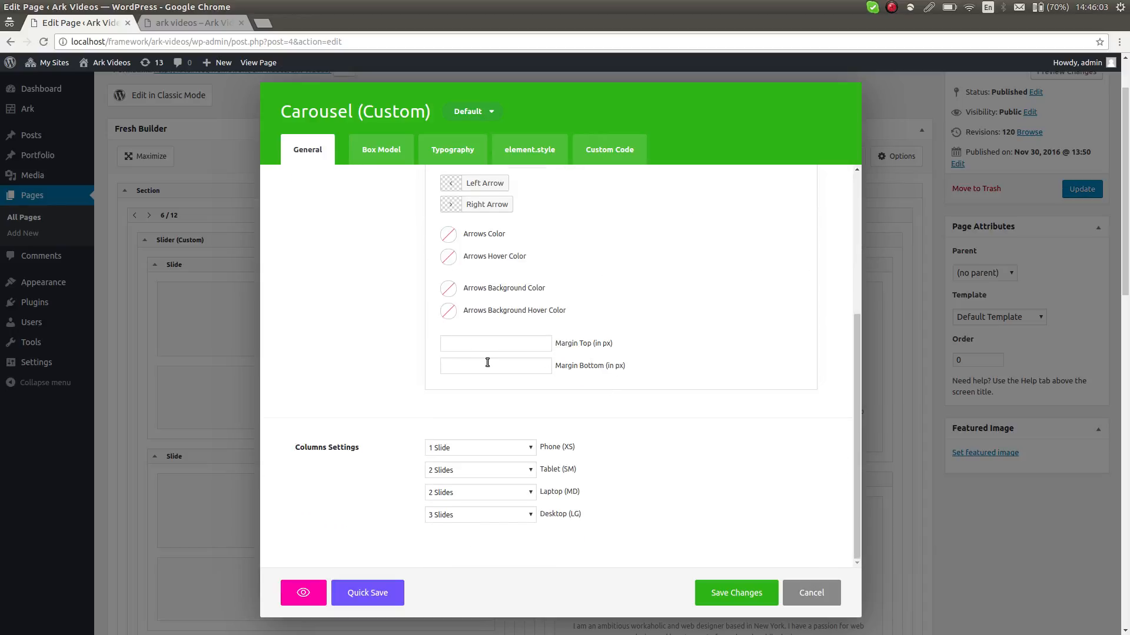
left_click(481, 492)
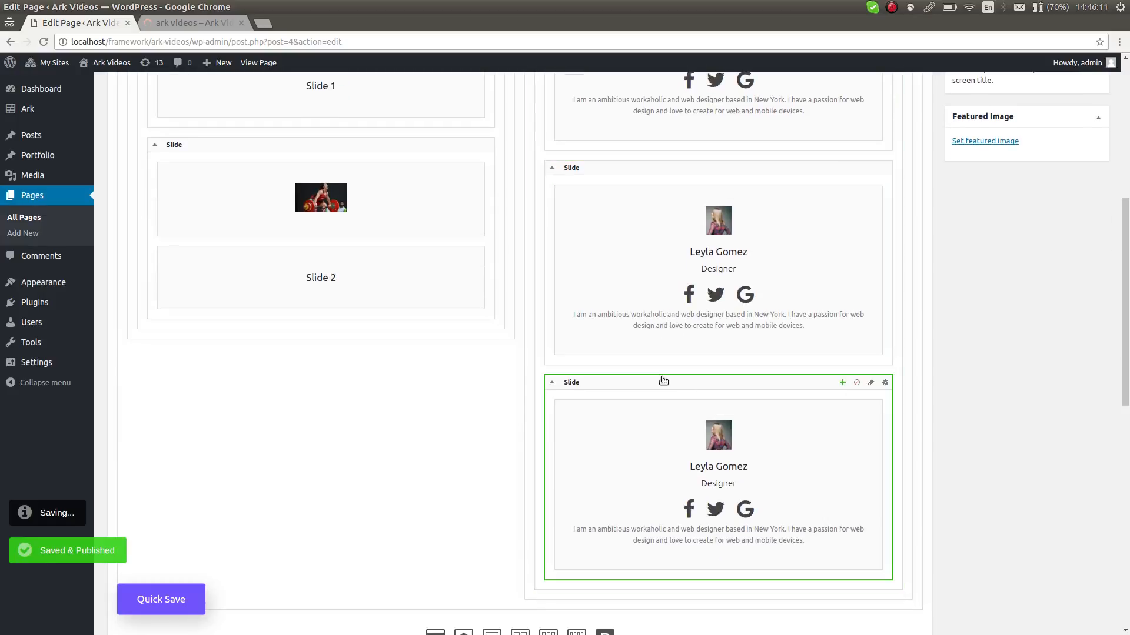
Quick Save the page with the carousel and switch to the live site
scroll("down", 3)
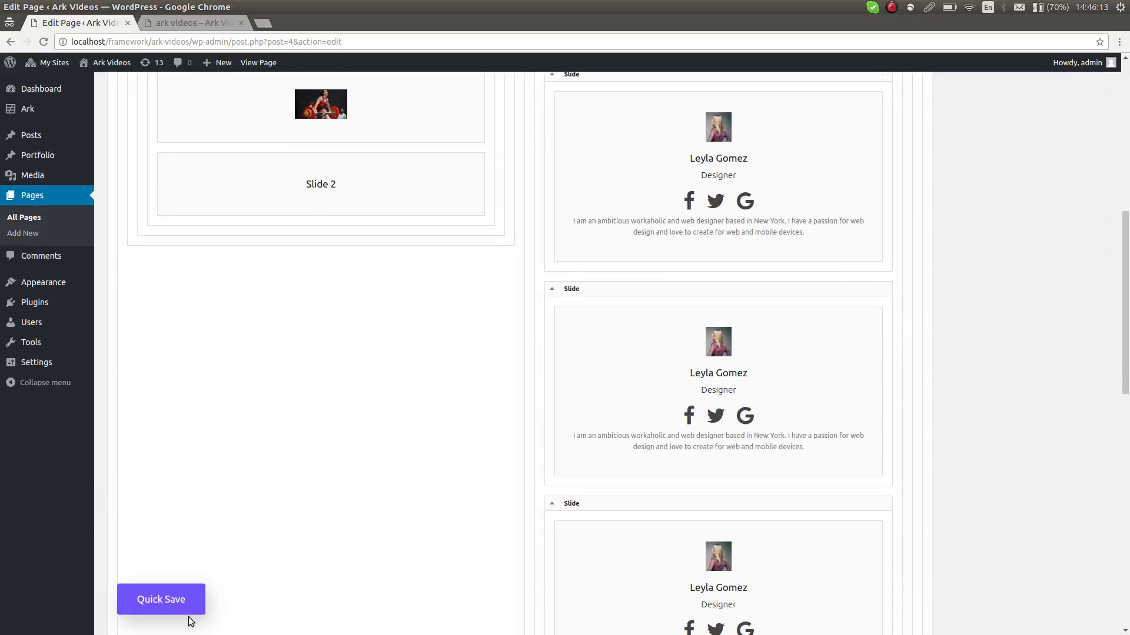
left_click(160, 599)
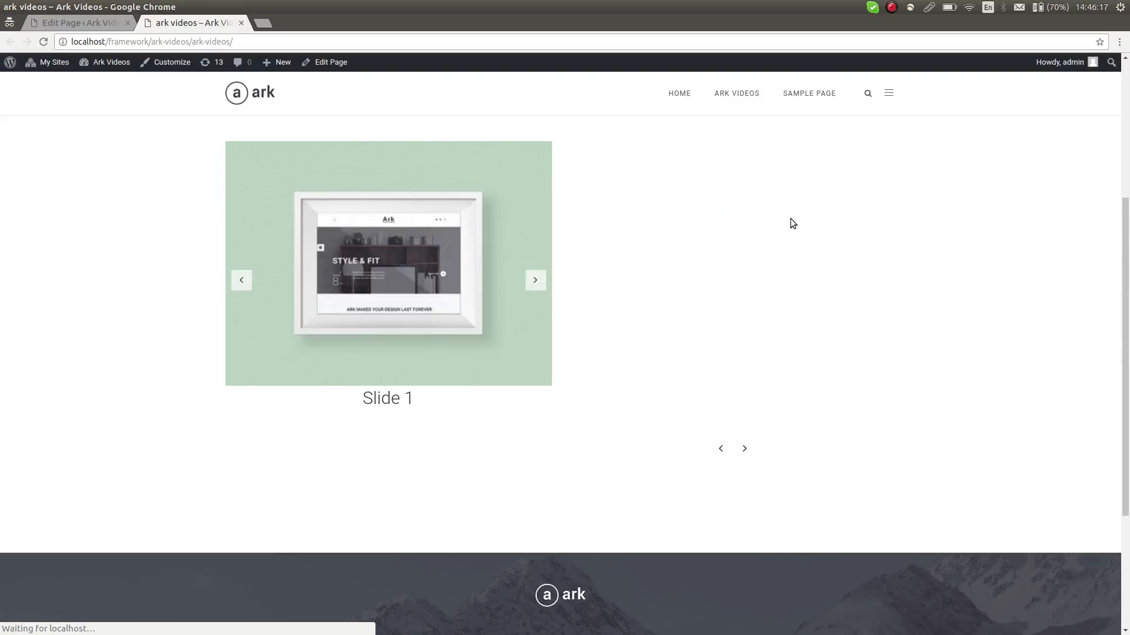
left_click(743, 449)
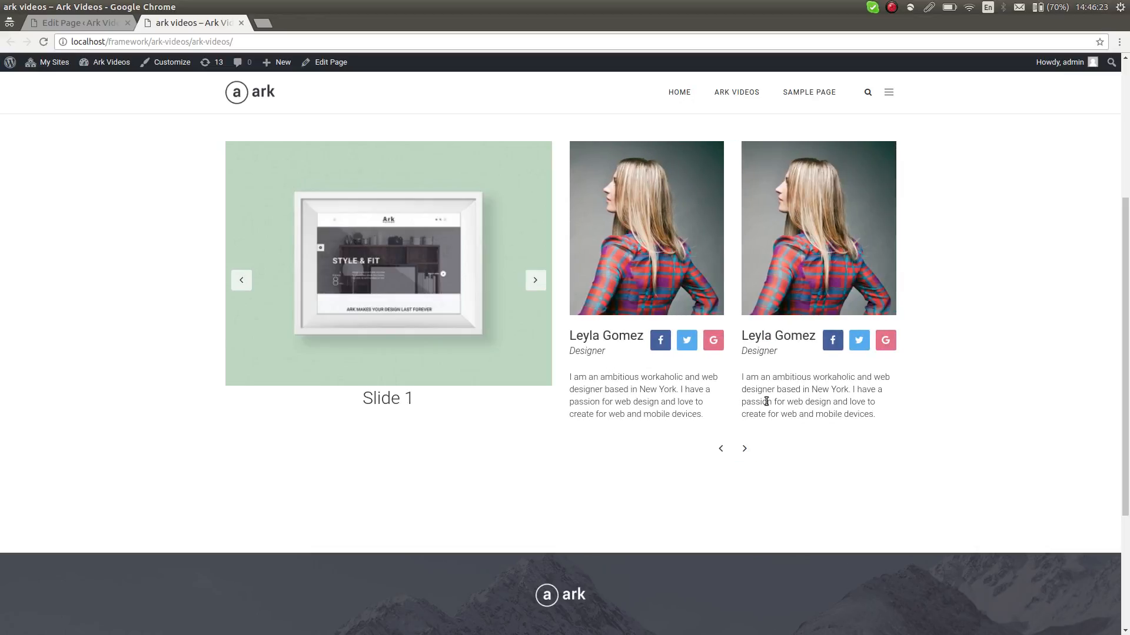
mouse_move(796, 285)
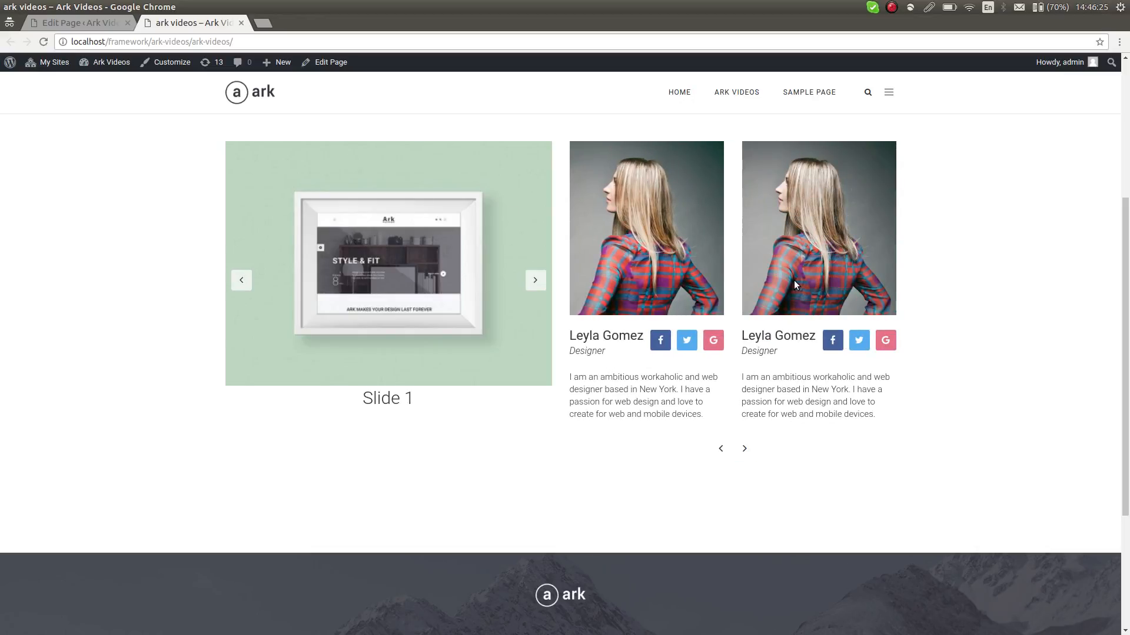
left_click(743, 448)
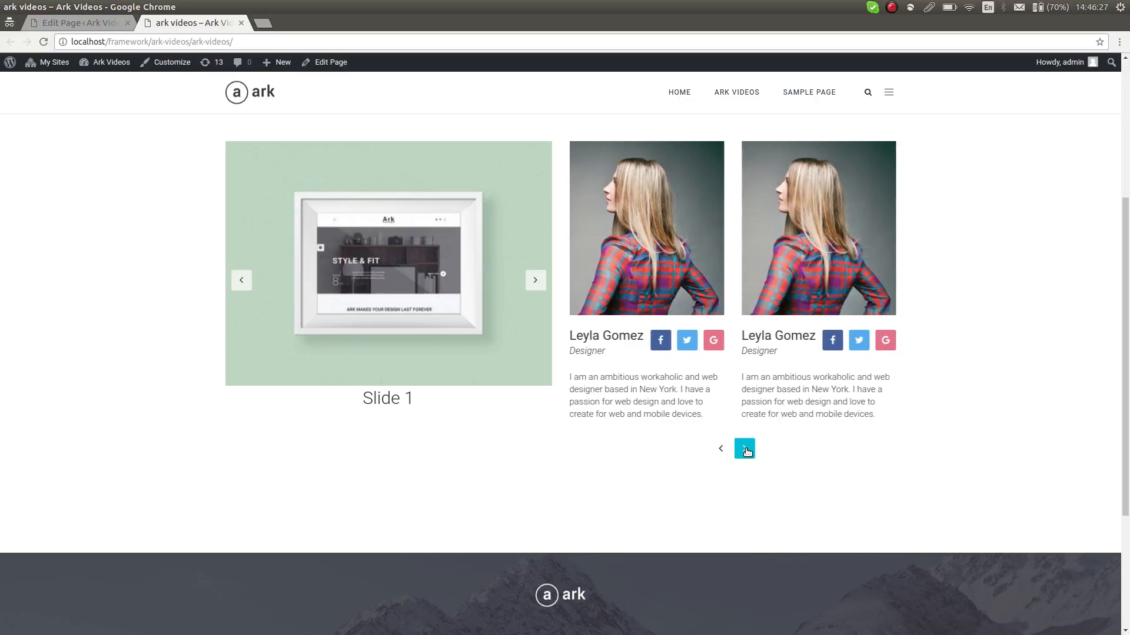